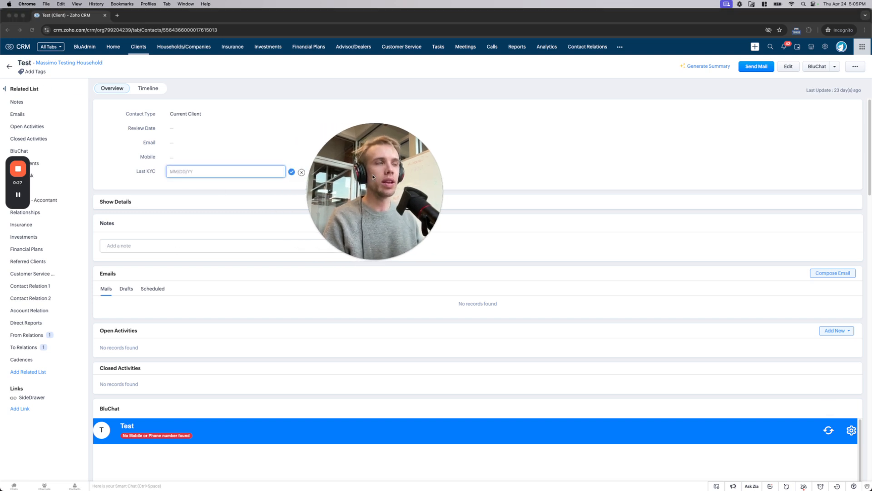
Cancel the Last KYC date edit and open the Test client's relationships via Massimo Testing Household
left_click(226, 172)
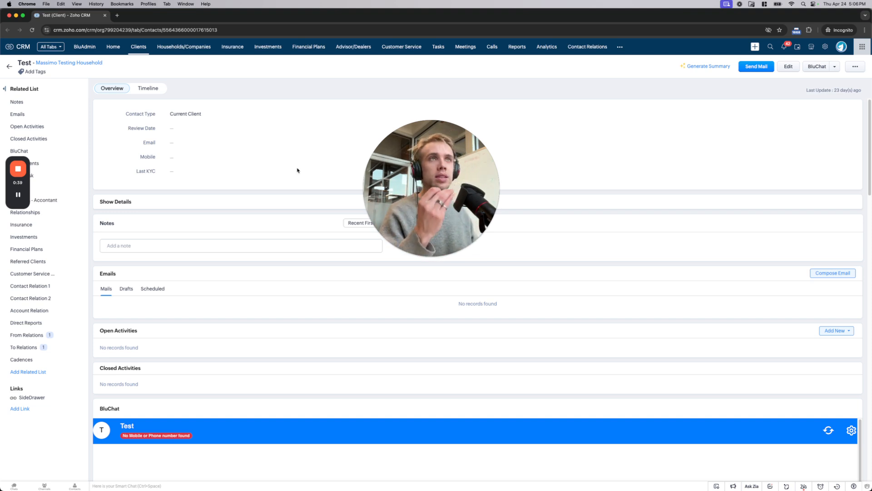
mouse_move(77, 66)
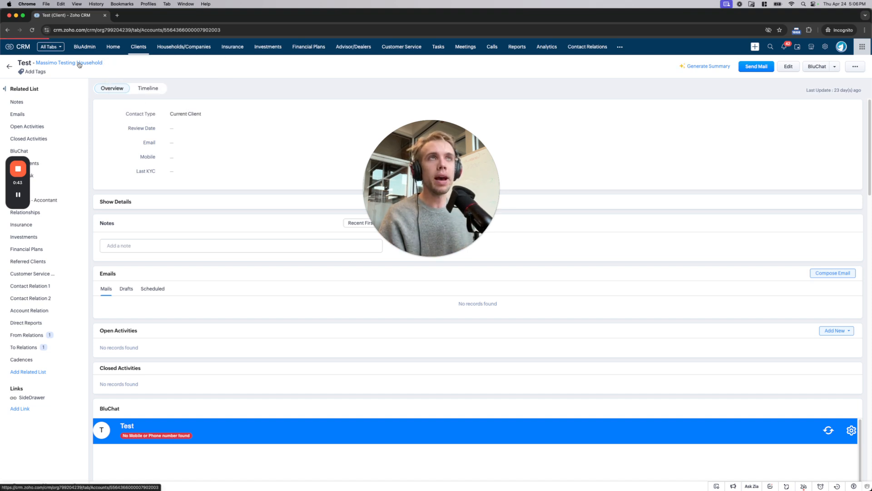
left_click(69, 62)
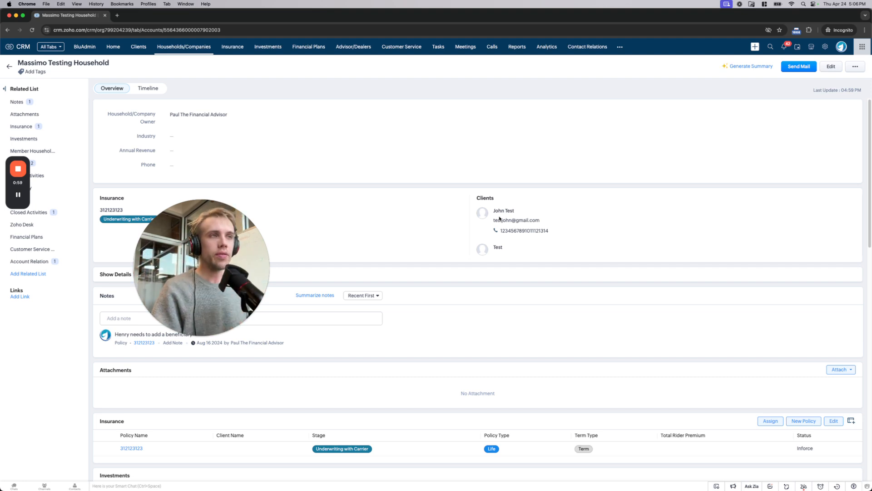
mouse_move(379, 225)
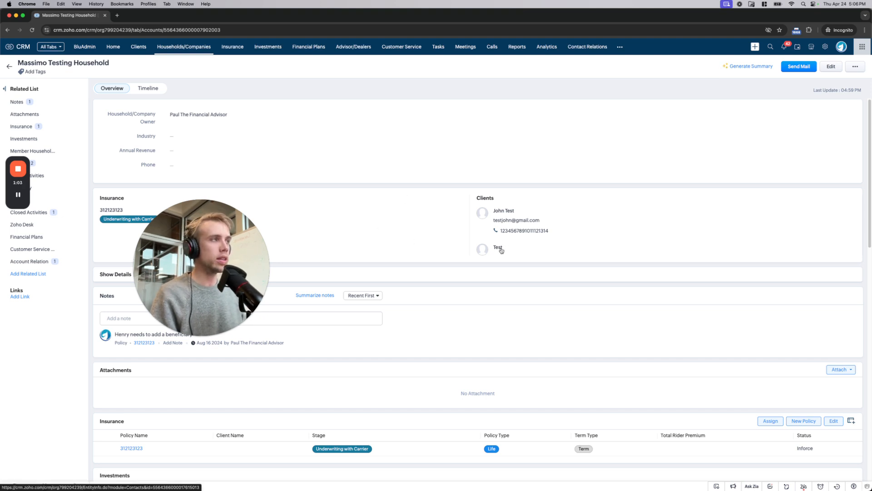
left_click(497, 247)
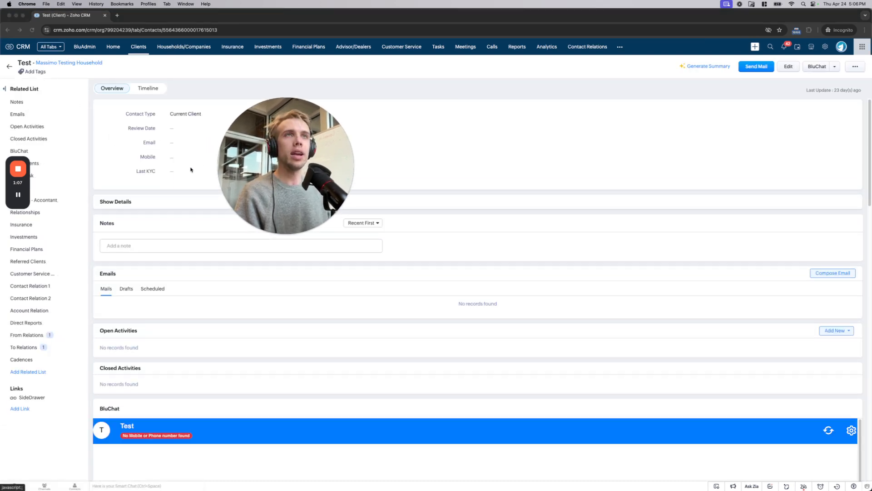
left_click(25, 218)
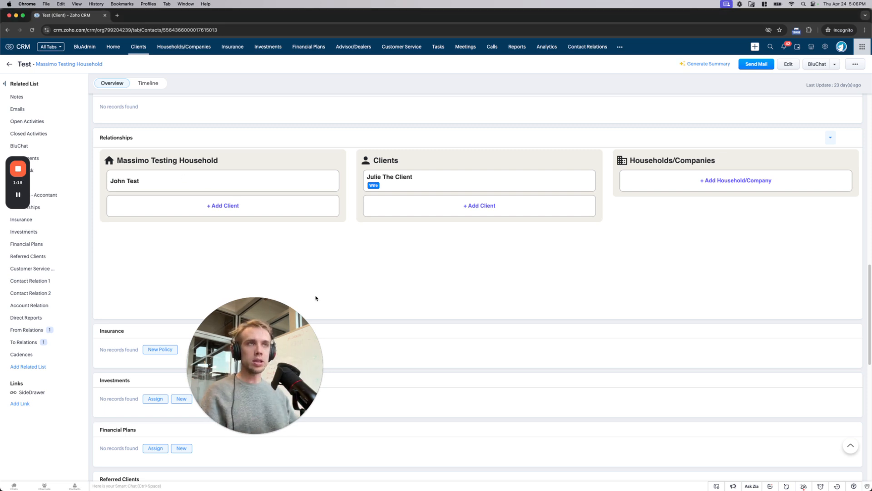
mouse_move(157, 277)
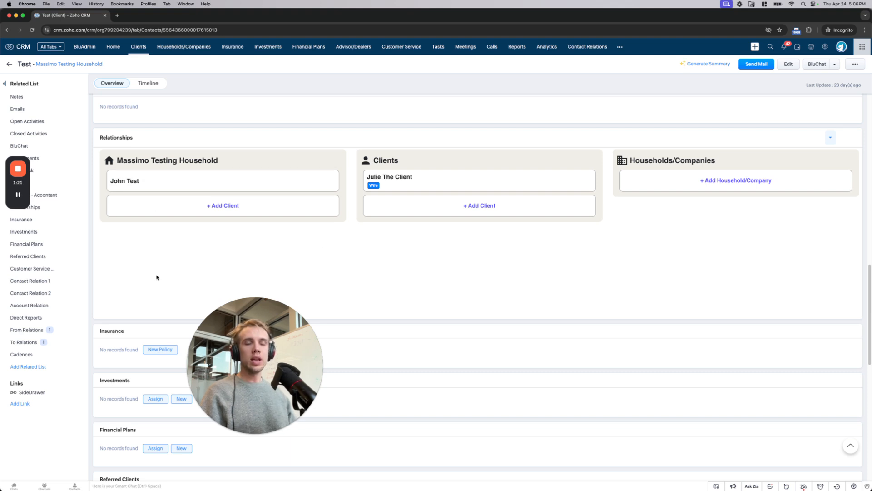
mouse_move(222, 180)
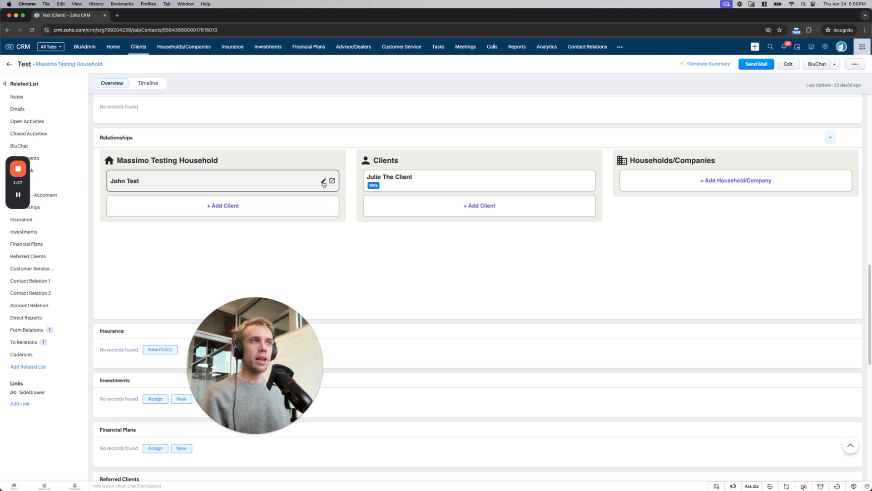
Label John Test as Husband and Test as Wife, and save the relationship
left_click(323, 181)
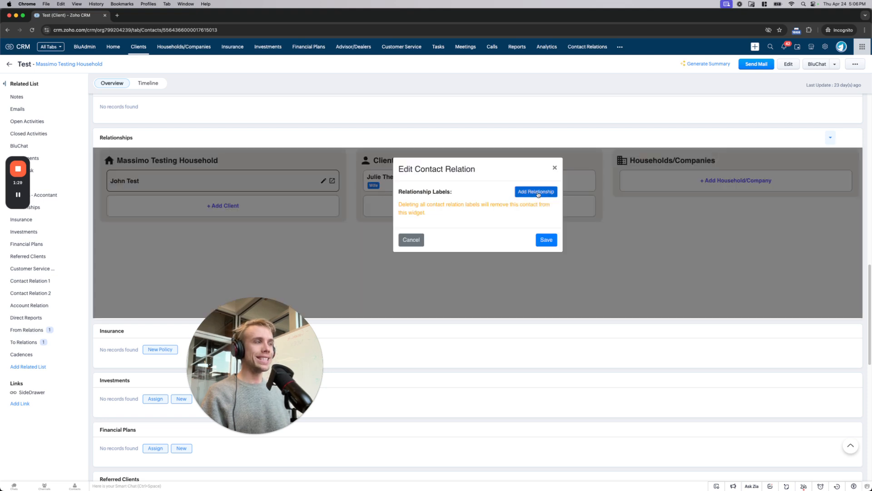
left_click(536, 191)
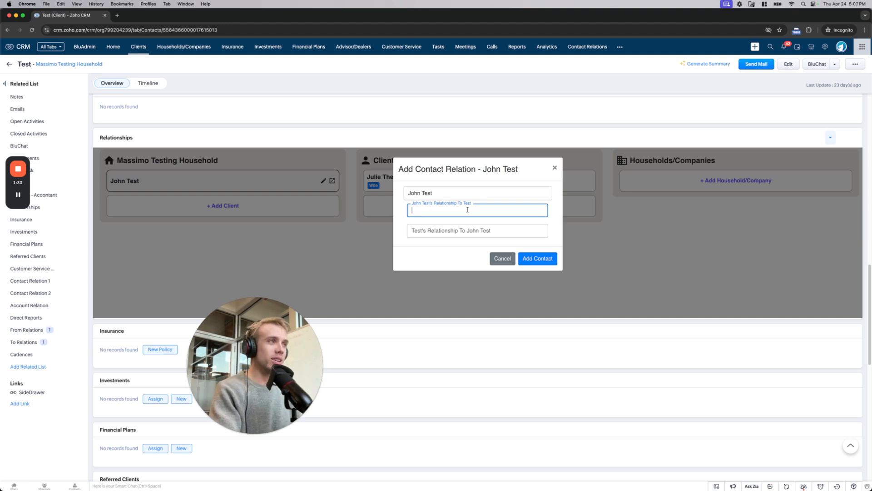
type("Husband")
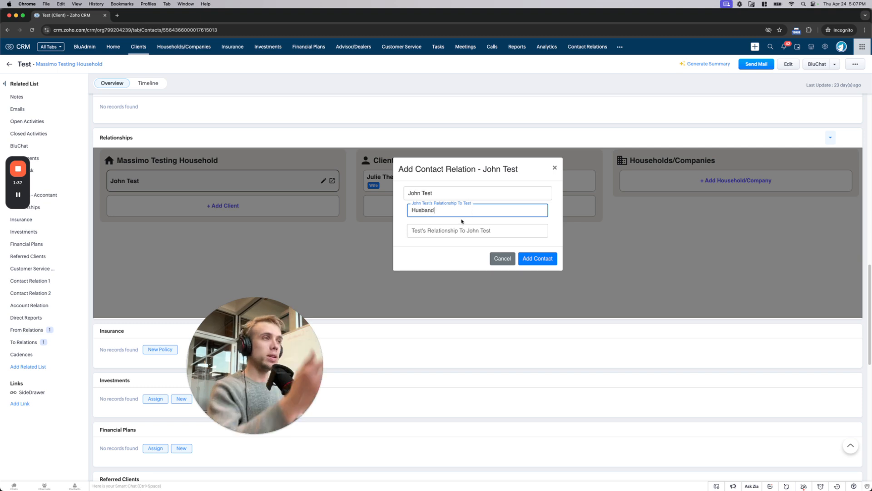
left_click(478, 231)
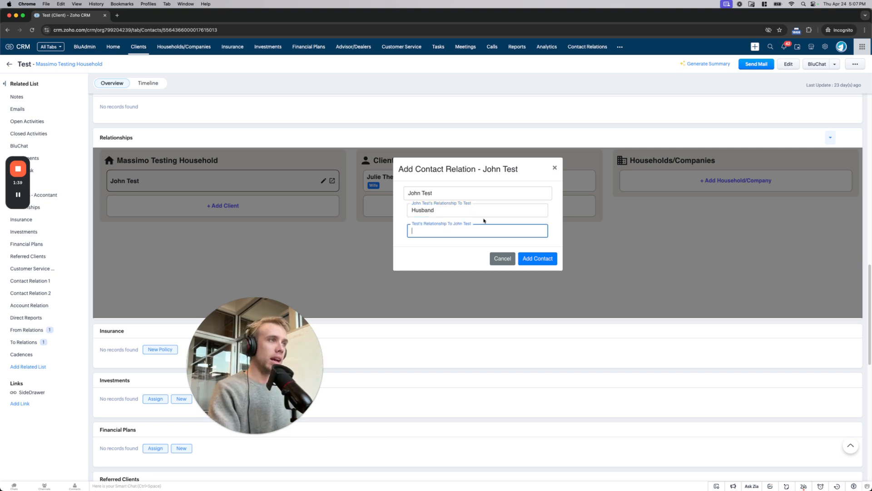
type("Wife")
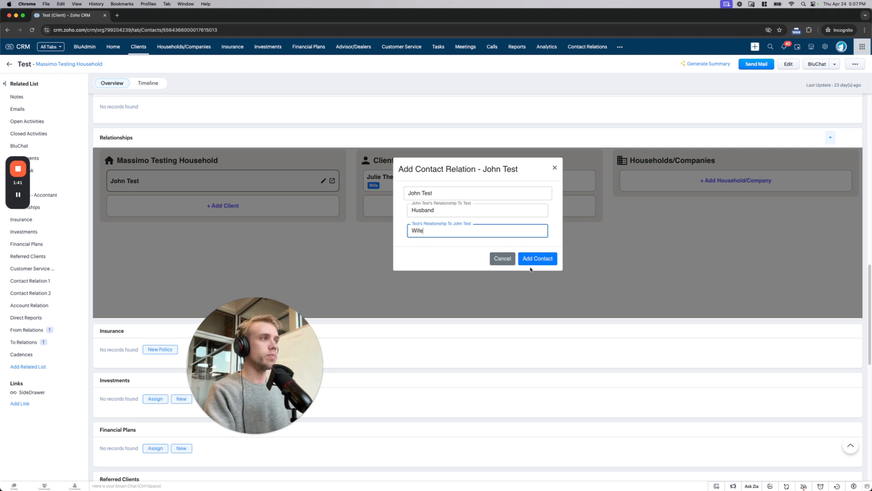
left_click(537, 258)
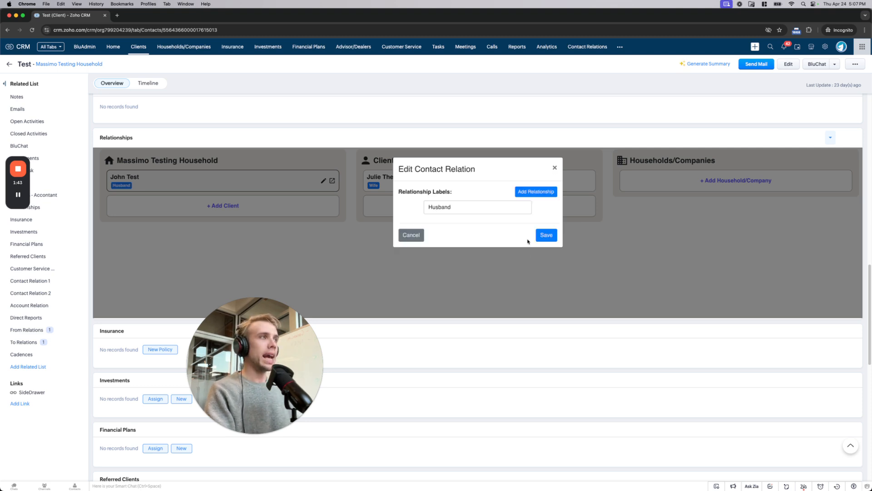
left_click(546, 234)
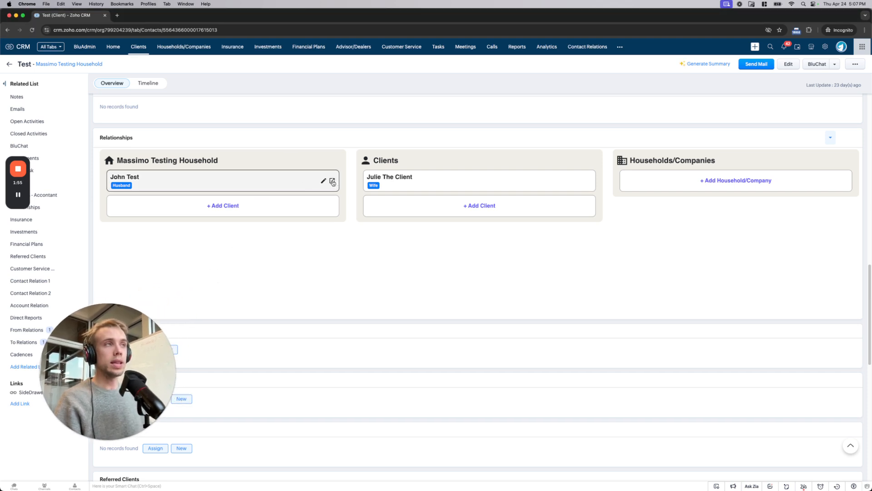
From John Test's record, add Test Karen with Daughter and Father relationship roles
left_click(333, 181)
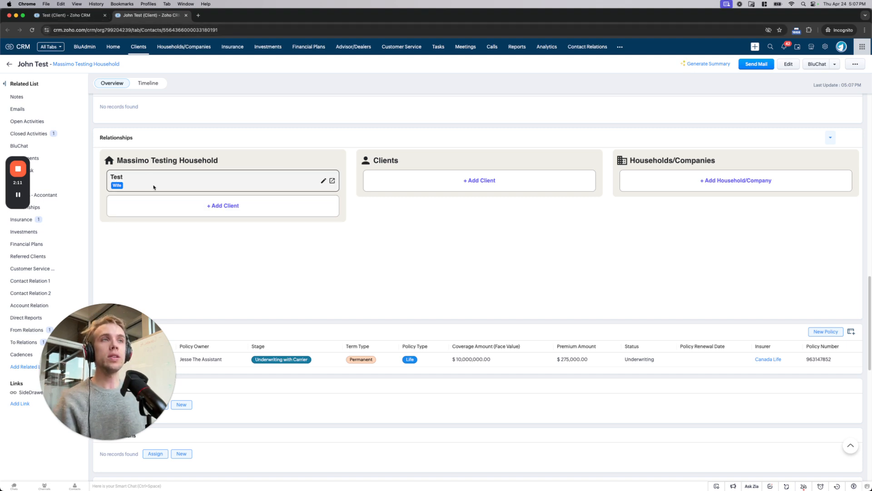
left_click(479, 180)
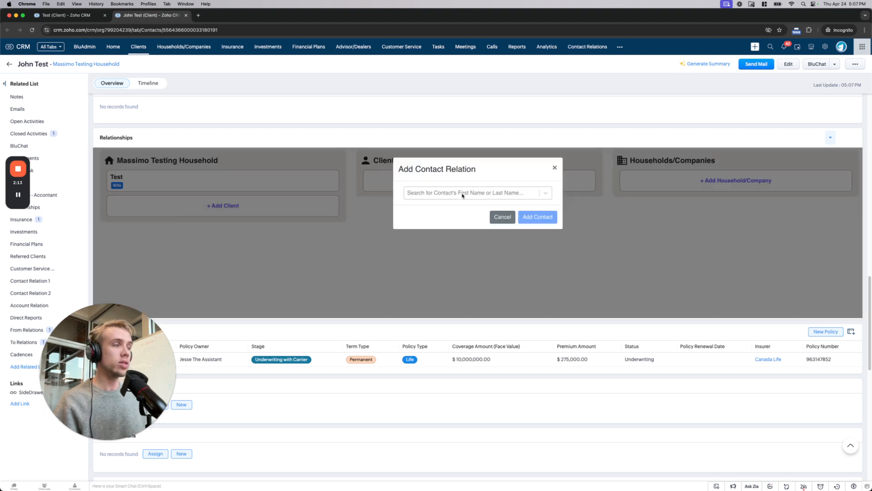
left_click(472, 193)
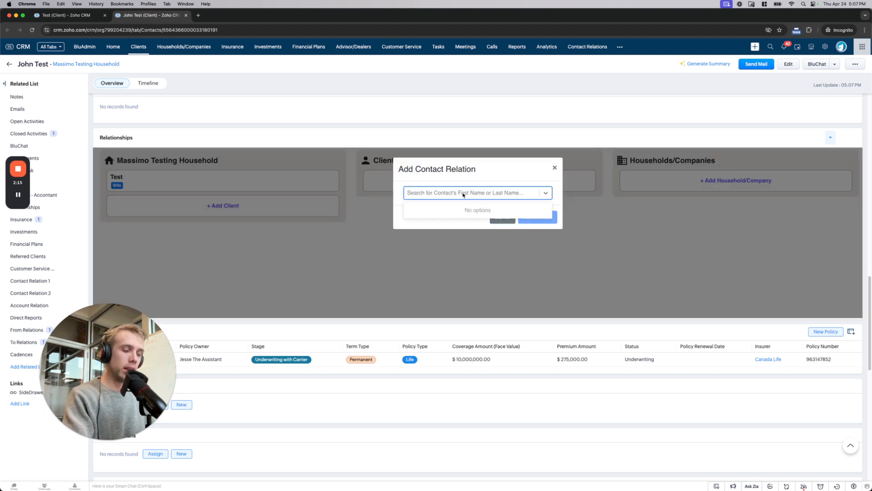
type("test")
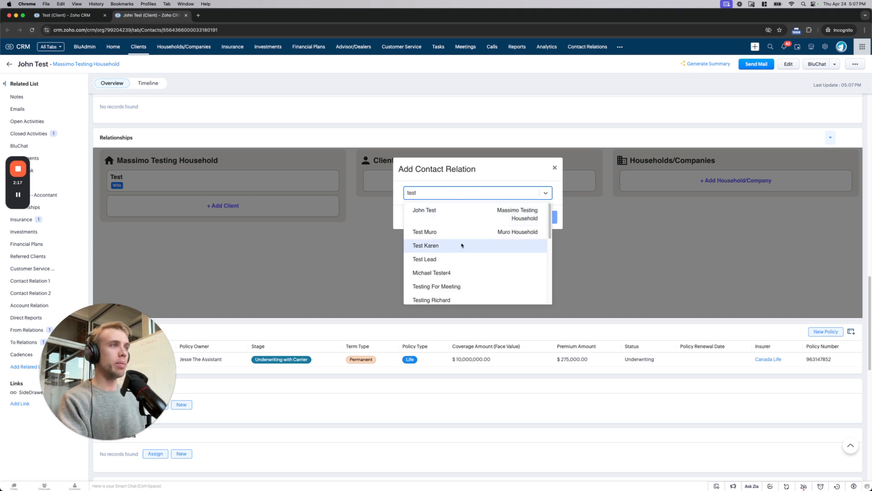
left_click(425, 246)
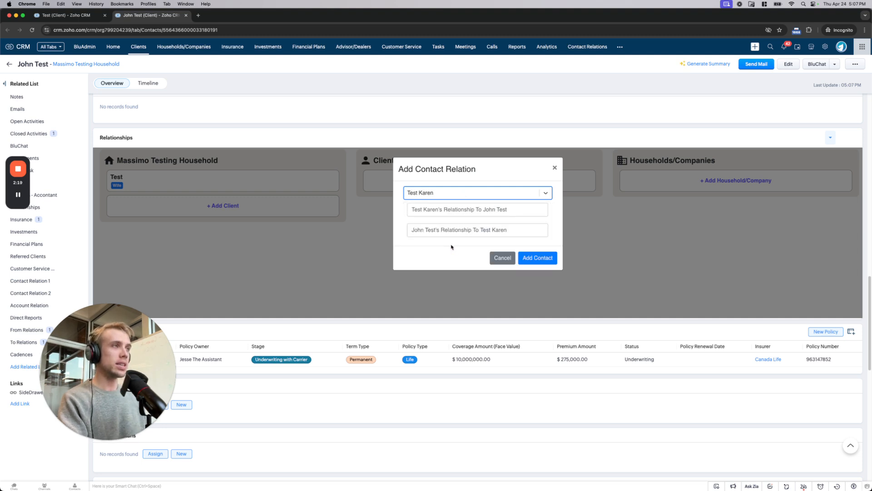
left_click(477, 209)
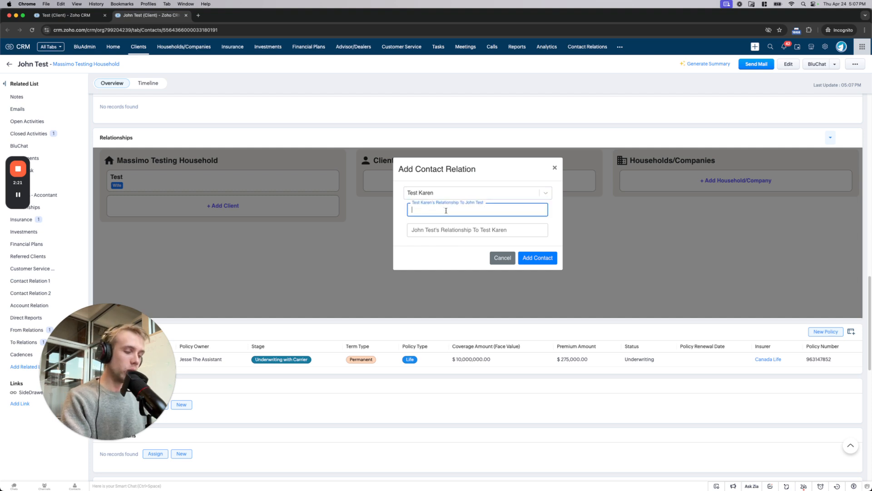
type("Daught")
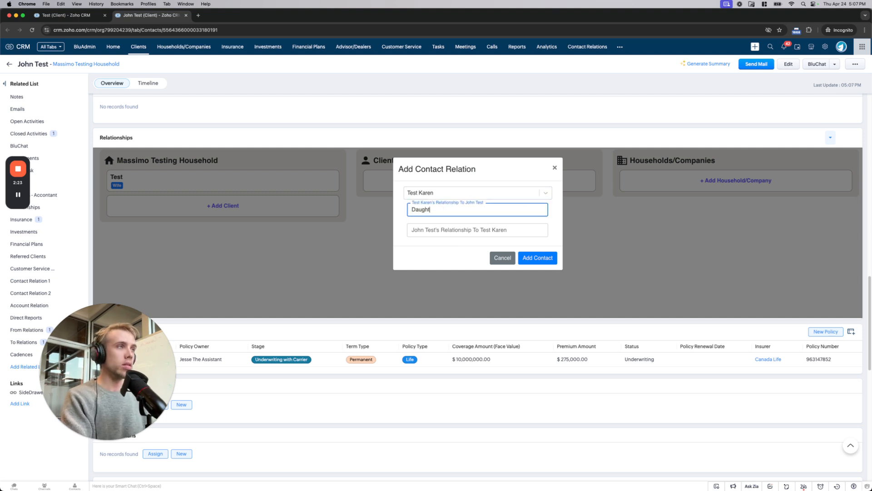
type("Mother")
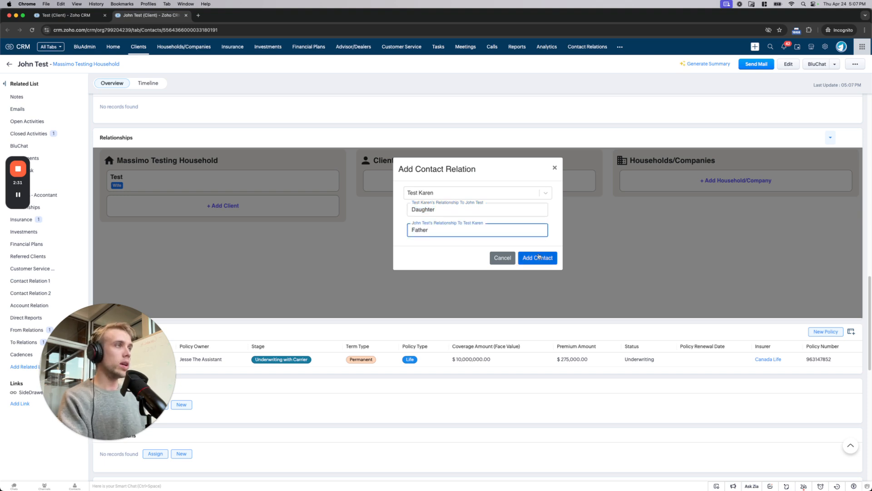
left_click(537, 257)
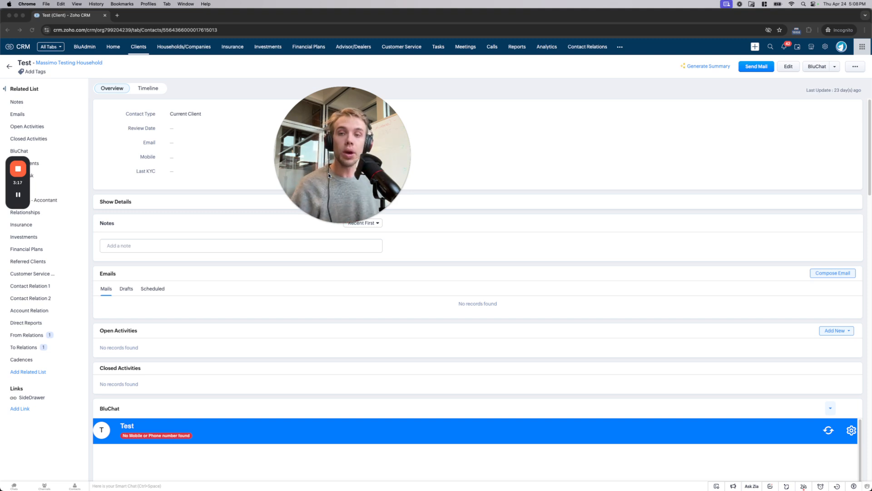
Scroll to the Relationships widget and reload its frame to refresh the household members
scroll("down", 3)
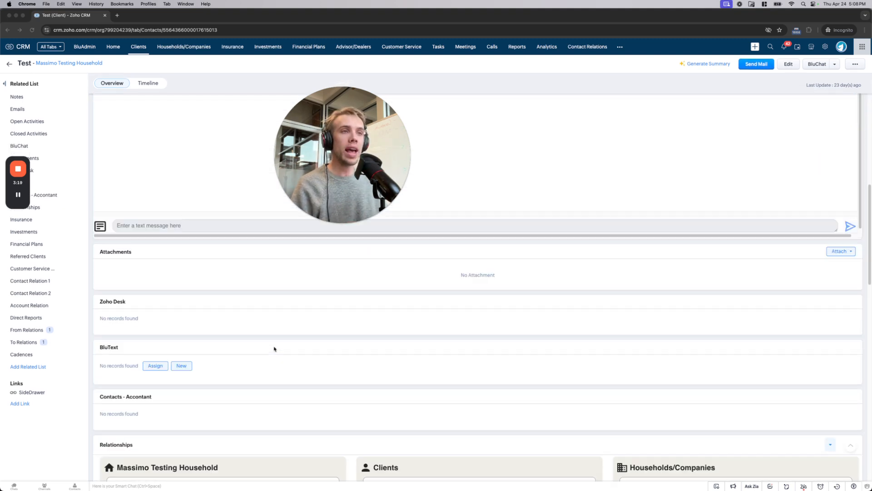
scroll("down", 3)
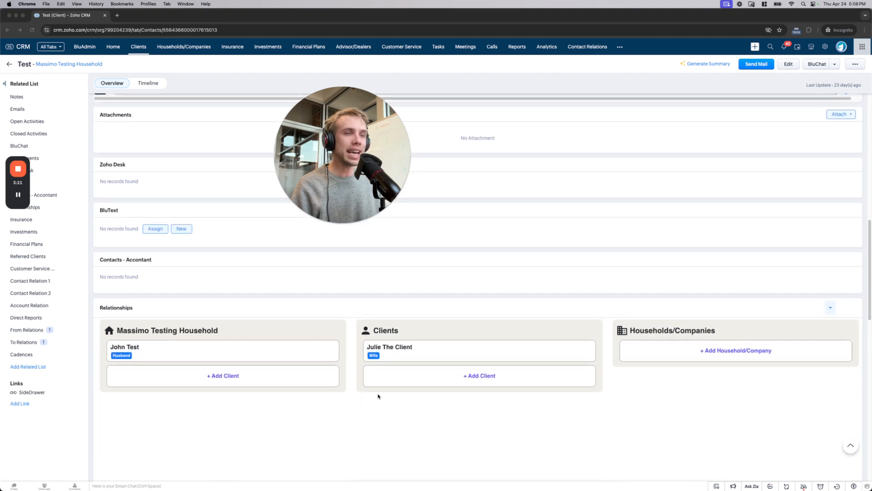
scroll("down", 3)
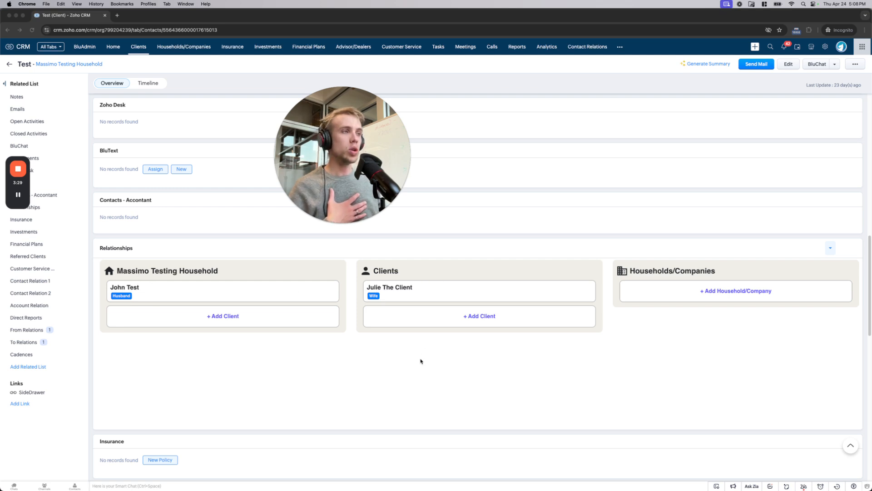
right_click(421, 361)
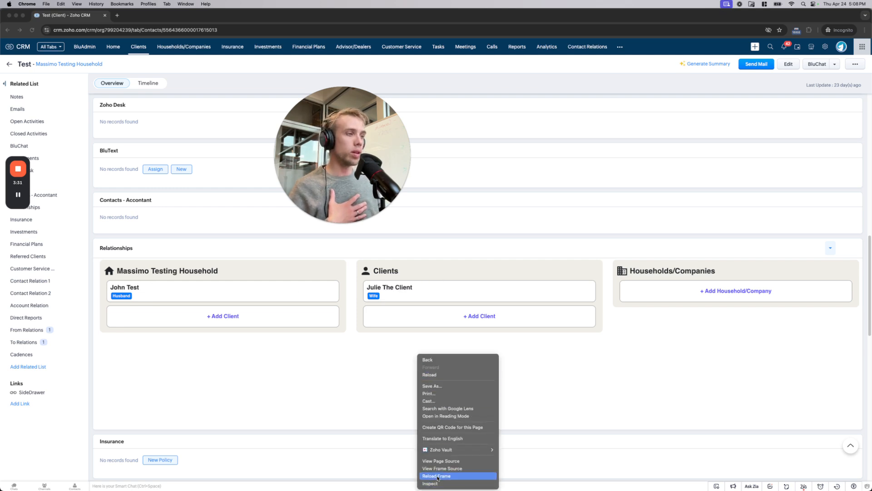
left_click(436, 475)
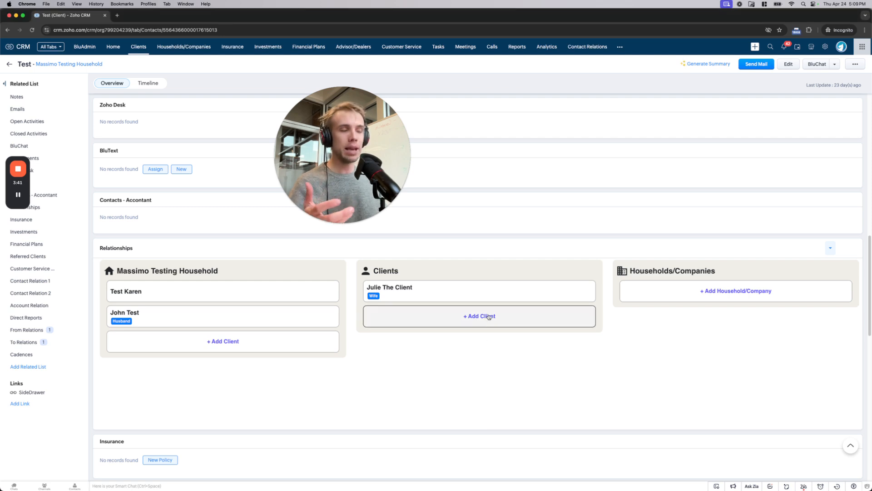
left_click(480, 316)
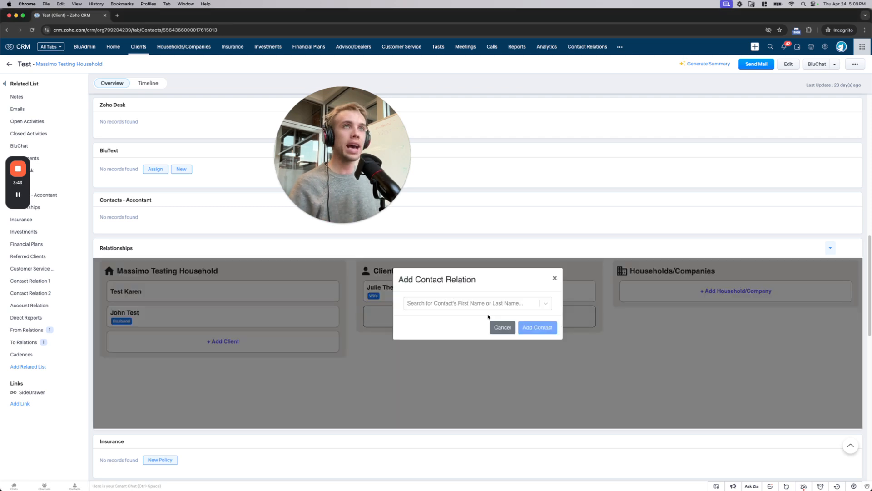
left_click(473, 303)
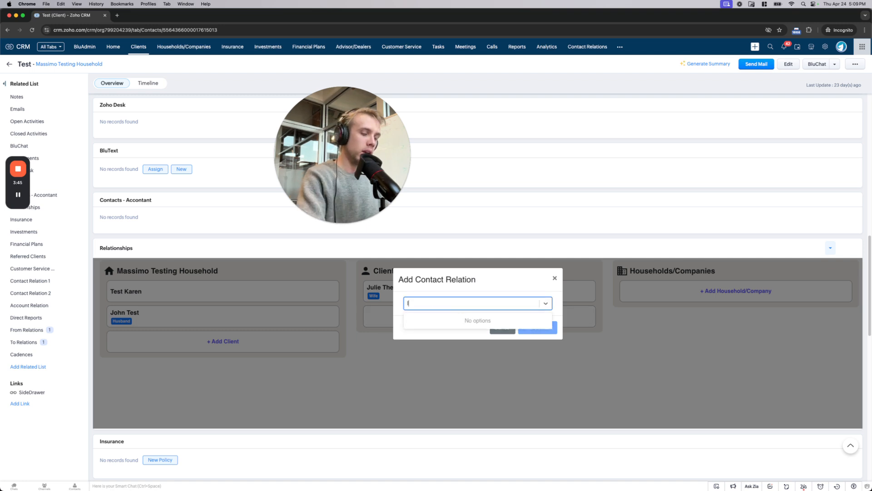
type("lawyer")
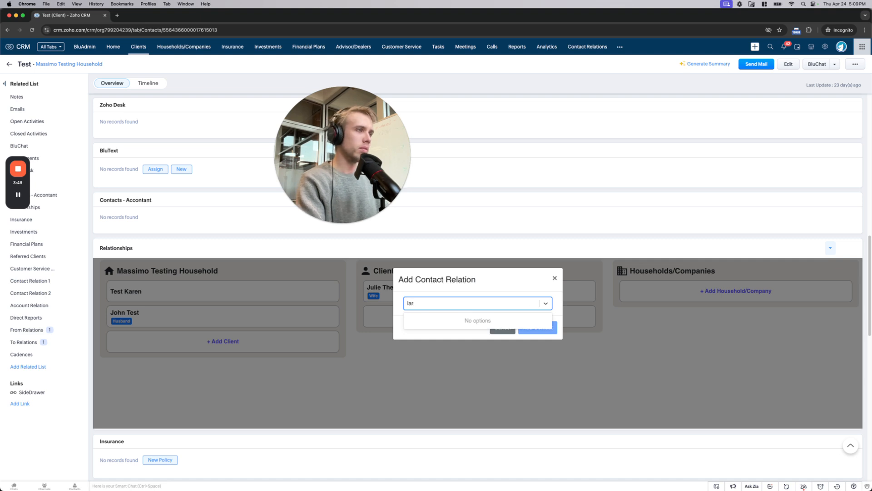
type("peter")
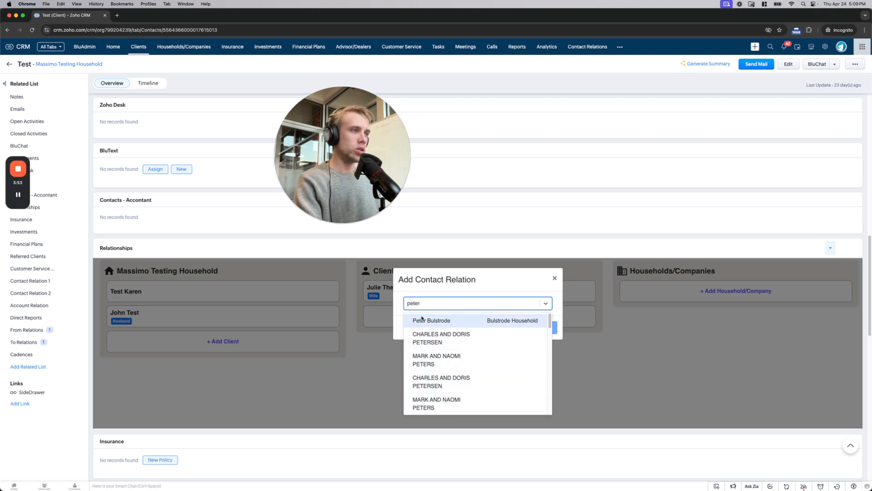
scroll("down", 3)
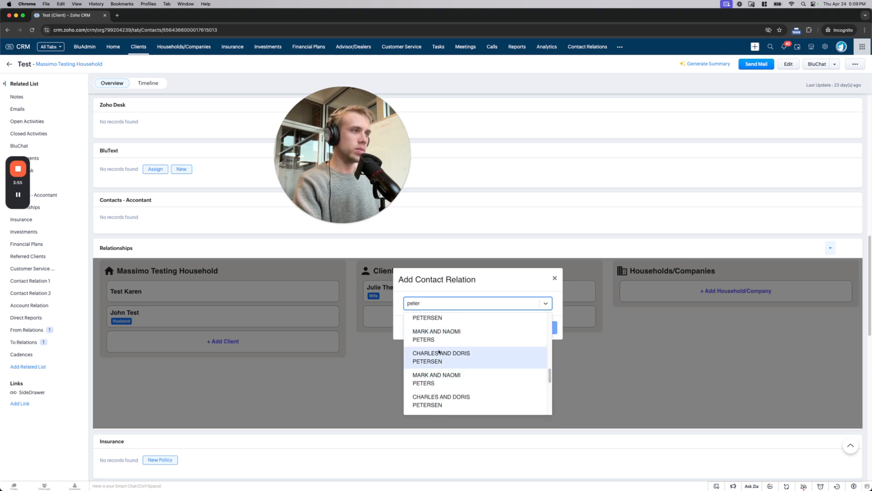
left_click(441, 357)
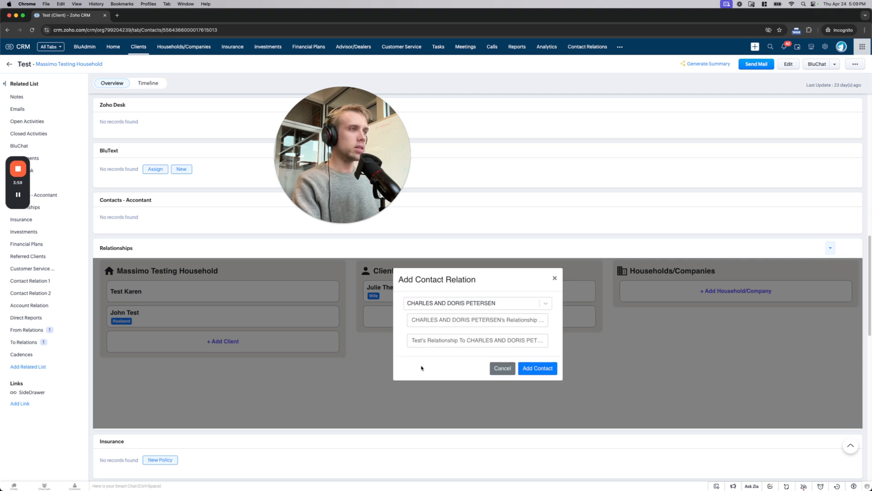
left_click(477, 320)
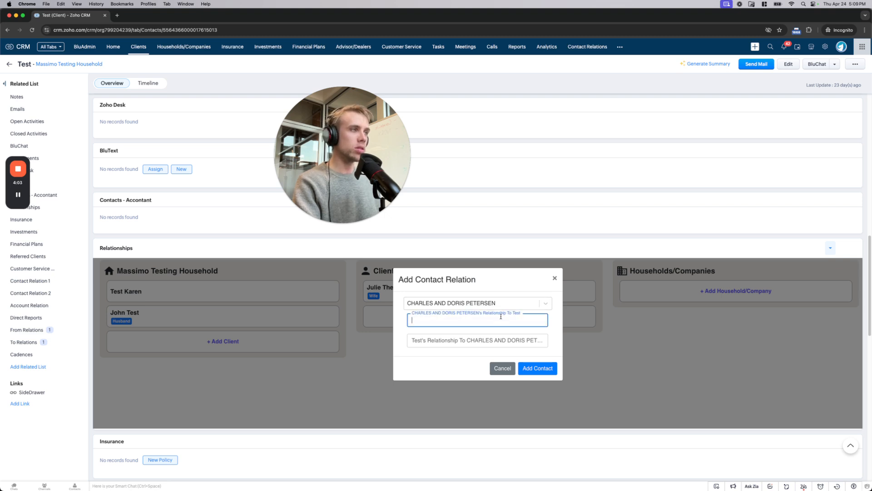
type("Lawyer")
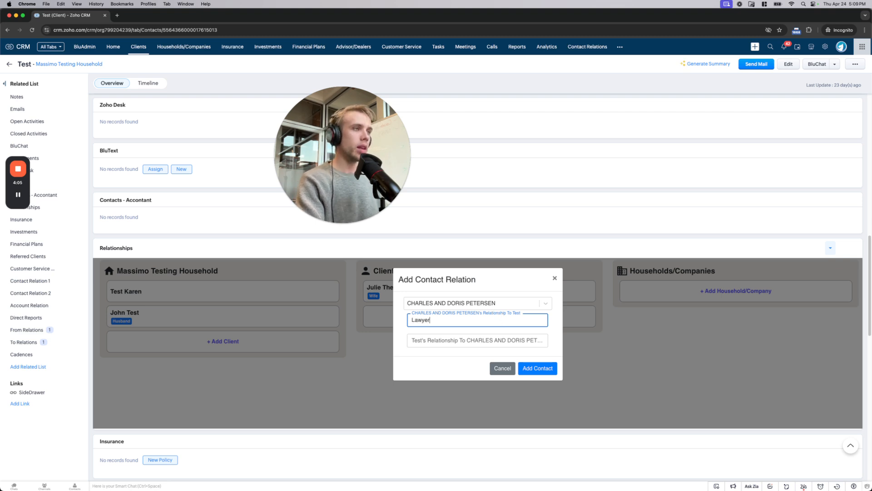
type("Client")
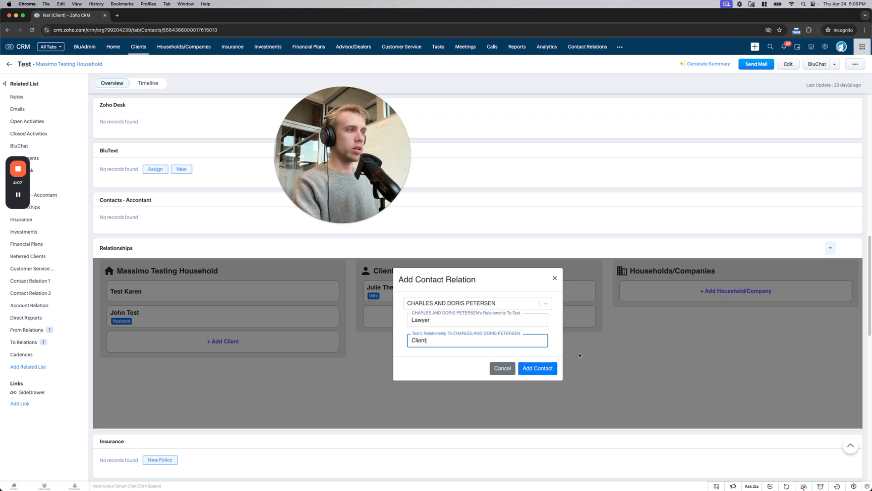
left_click(537, 368)
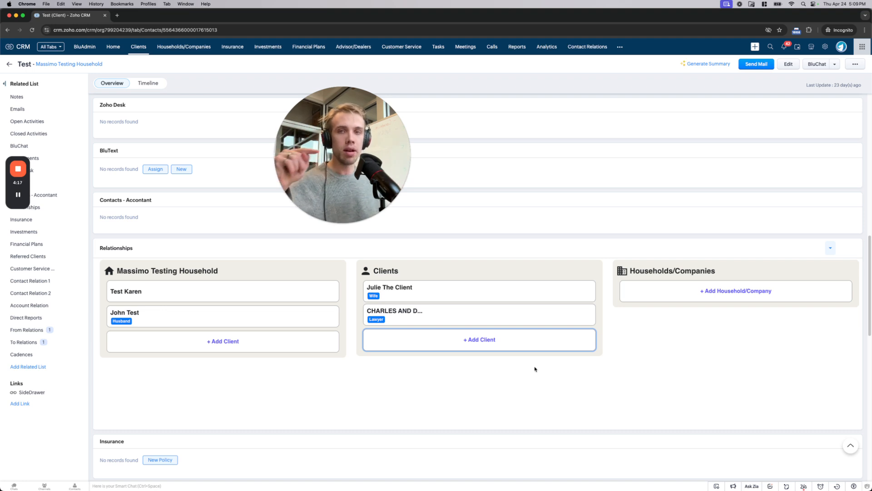
mouse_move(479, 314)
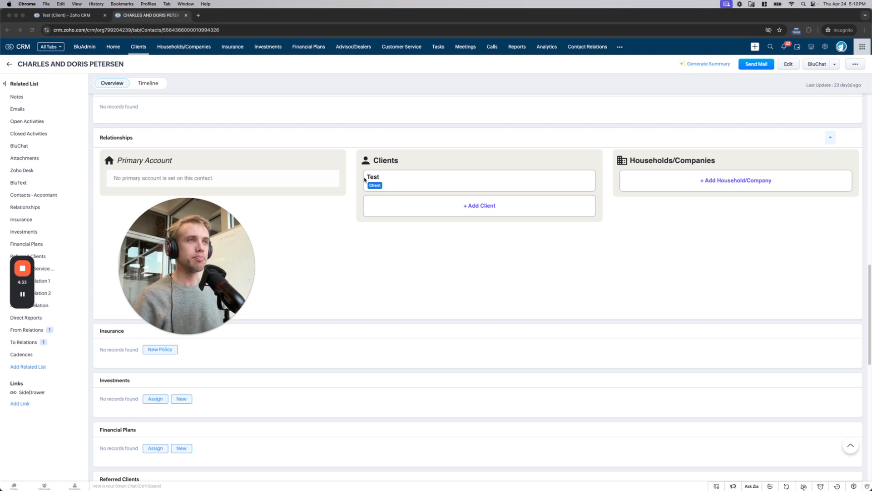
Switch back to the Test client's record tab
left_click(373, 177)
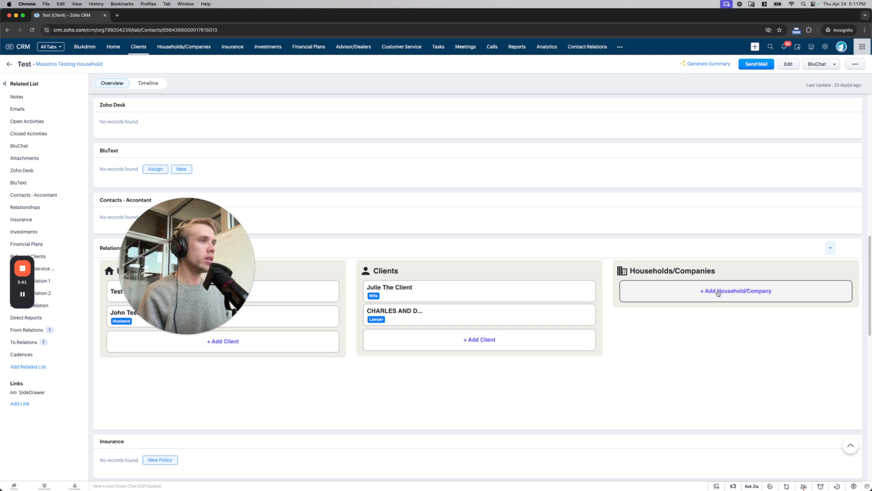
Add the company 'test' under Test's households and companies with CEO affiliation
left_click(736, 291)
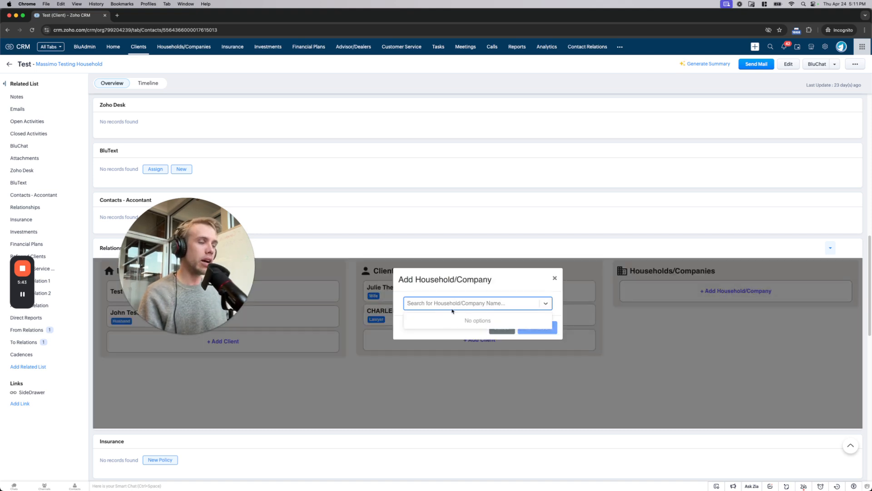
type("test")
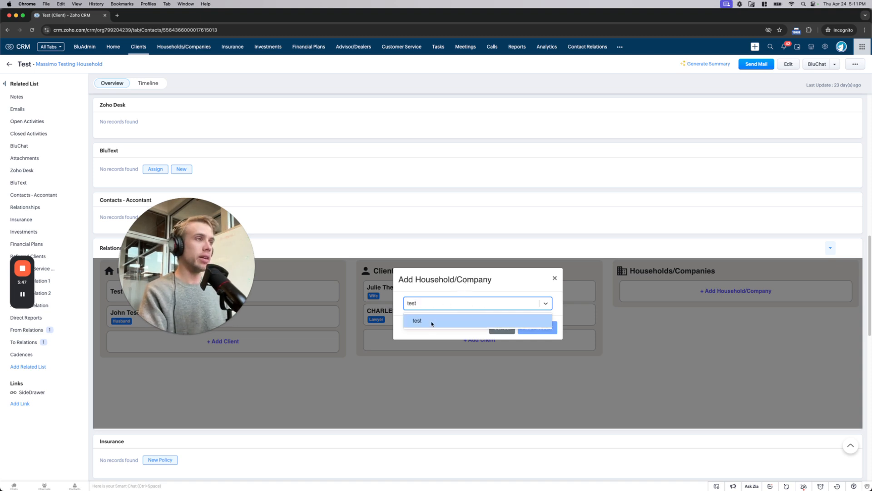
left_click(417, 320)
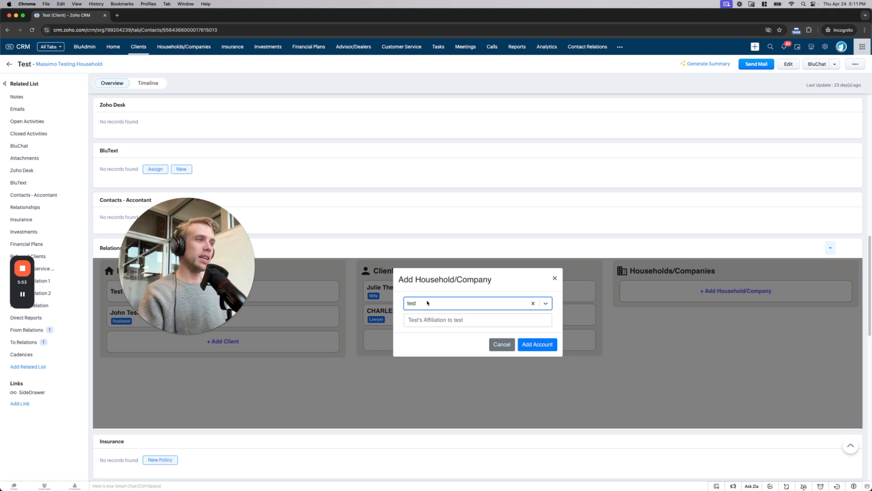
left_click(478, 319)
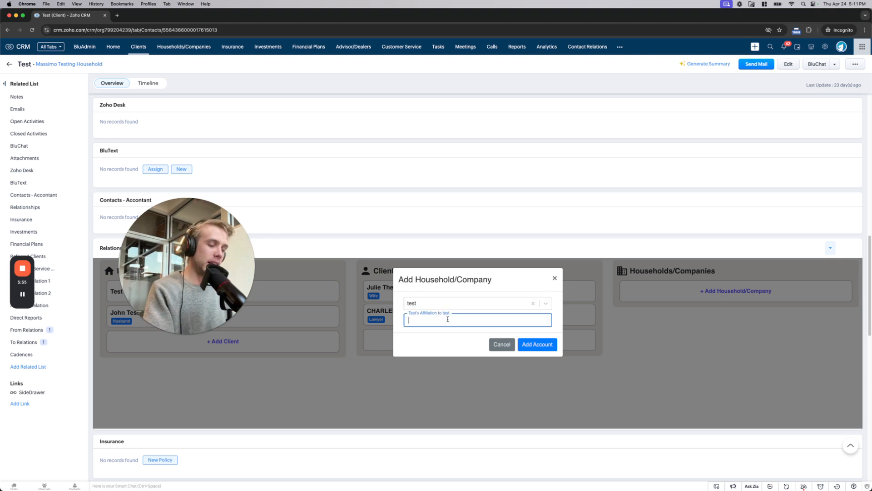
type("CEO")
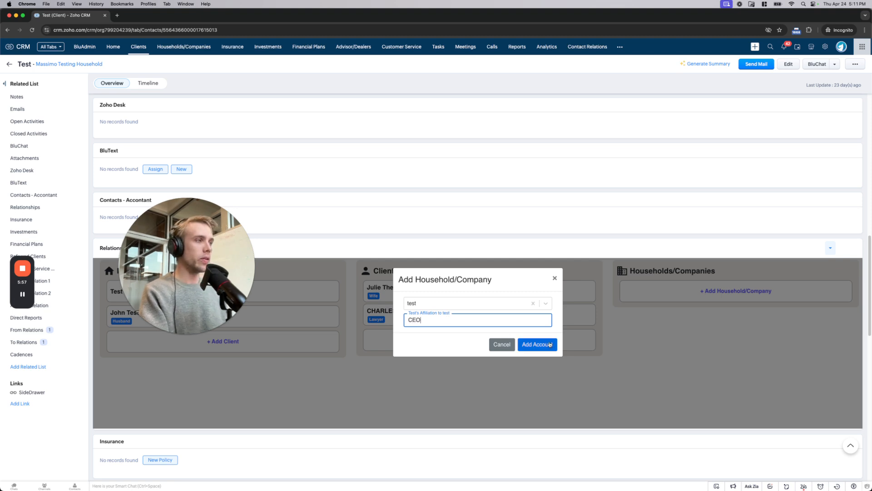
left_click(537, 344)
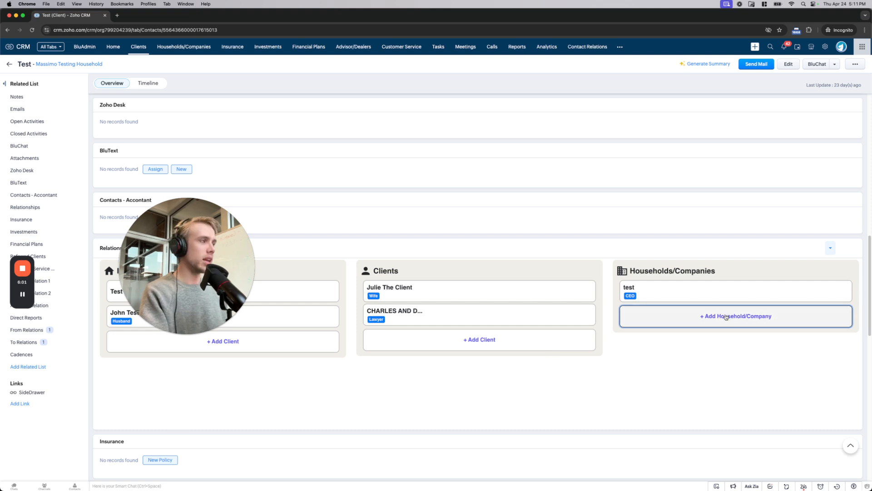
left_click(736, 316)
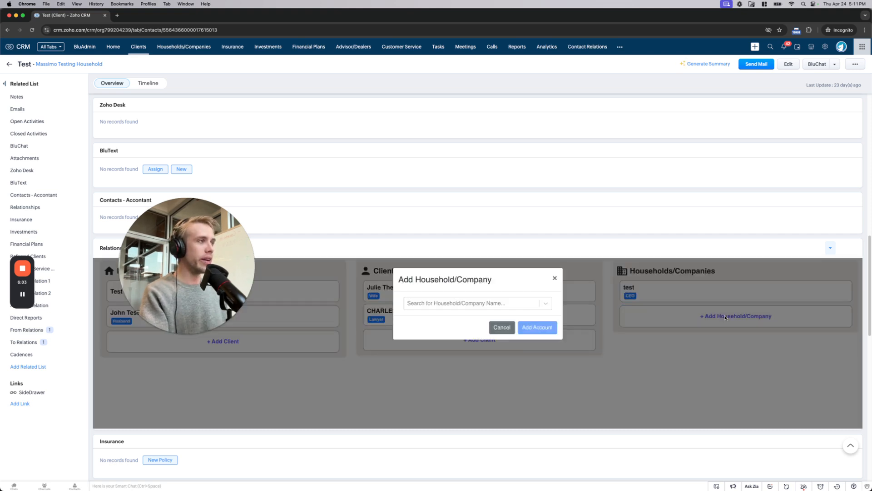
left_click(477, 303)
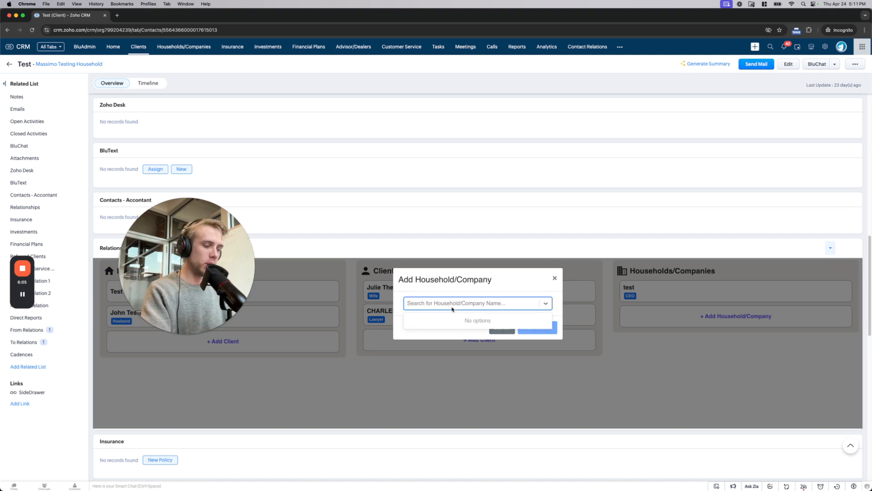
type("hol")
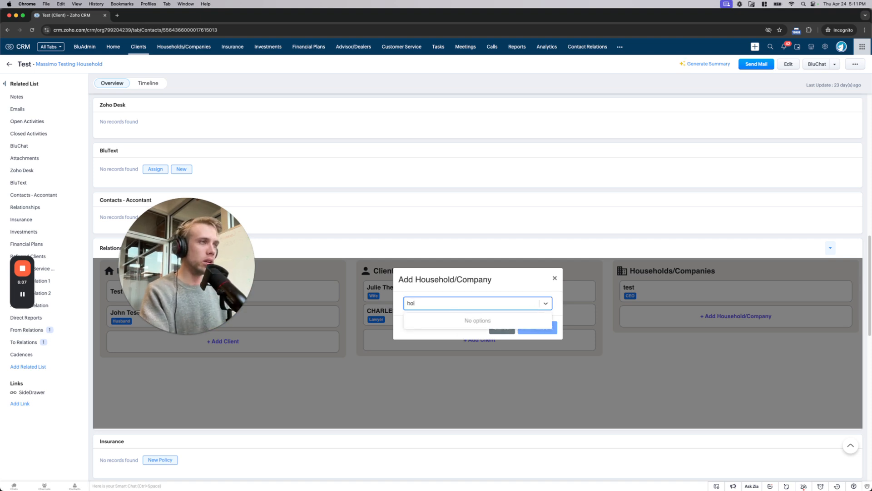
type("company")
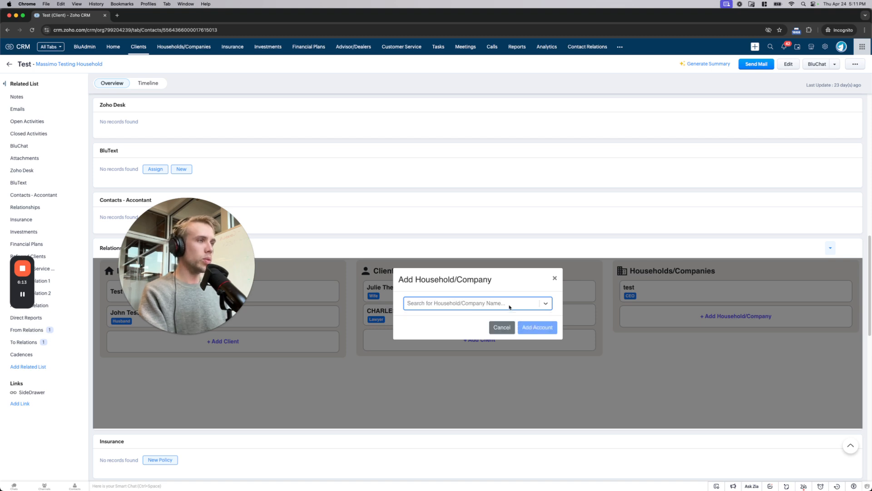
left_click(502, 327)
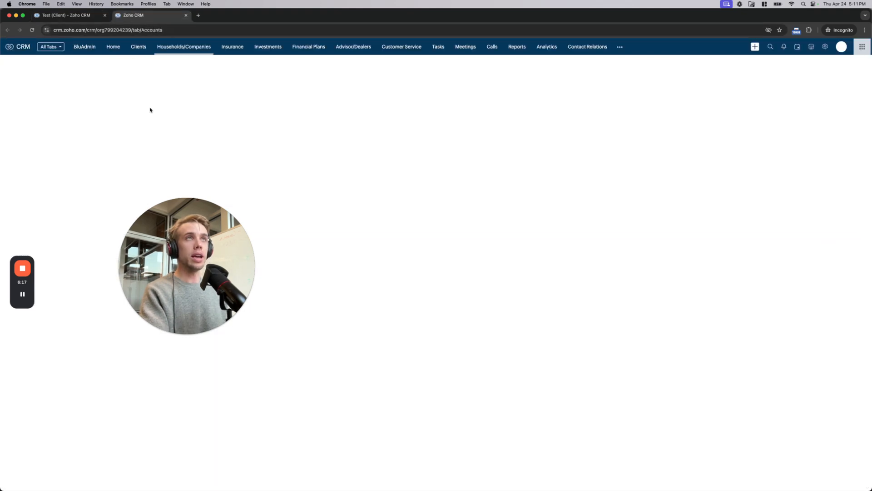
left_click(183, 47)
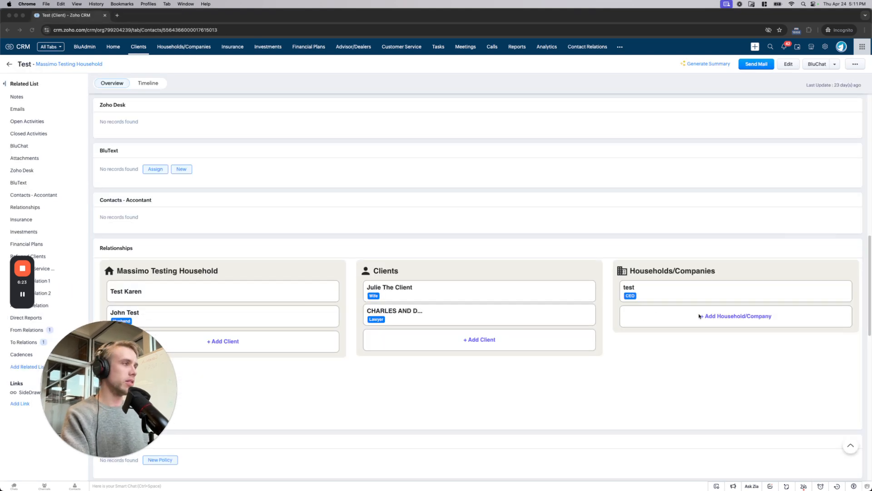
Add Amazon Canada Fulfillment Center to Test with a Line Worker affiliation
type("am")
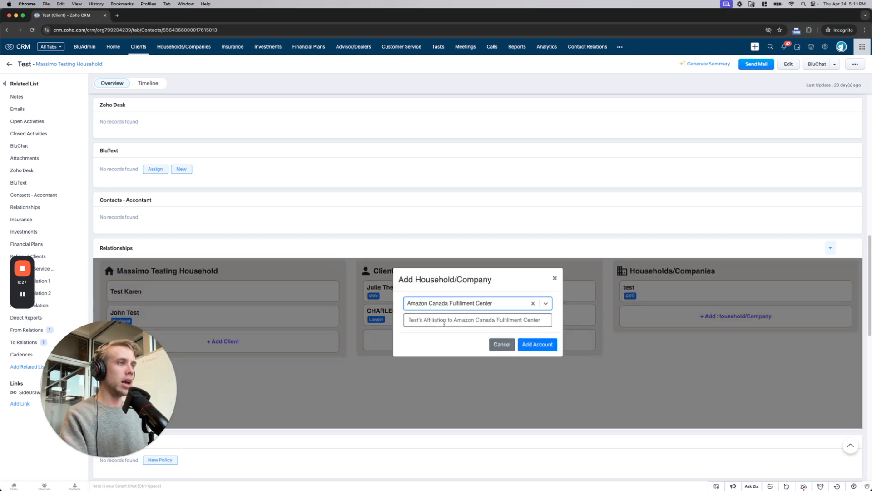
type("Line Worker")
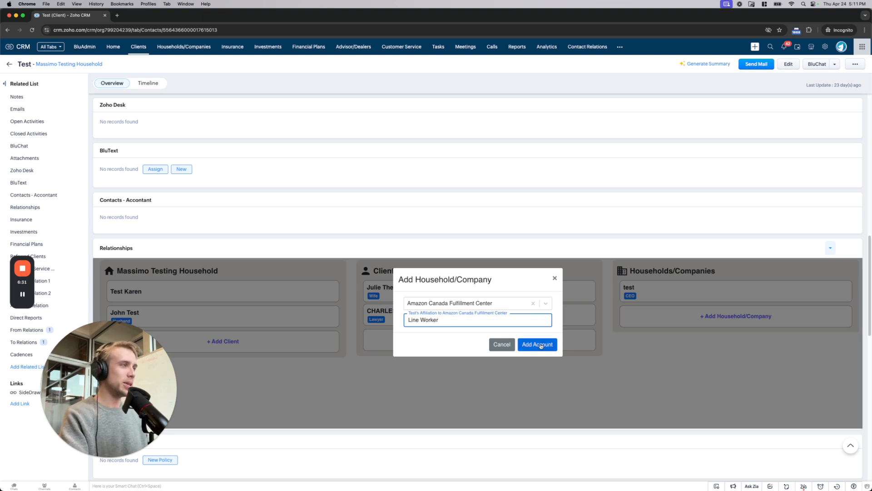
left_click(538, 344)
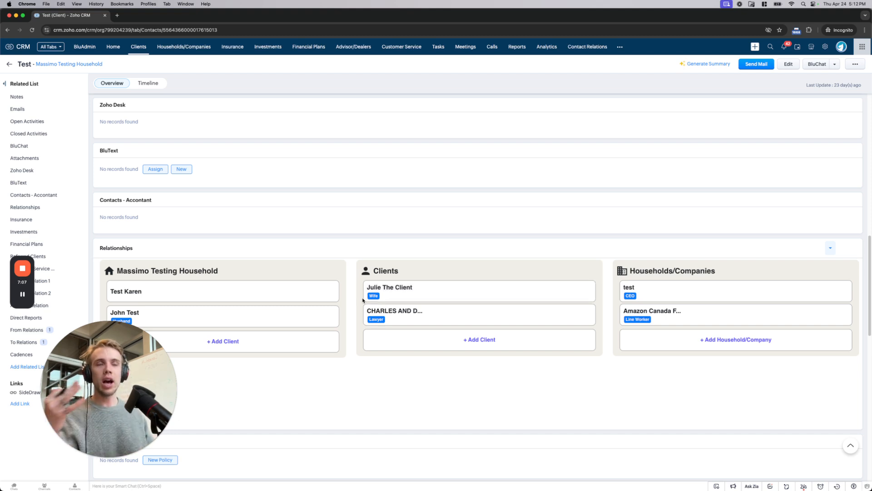
mouse_move(57, 65)
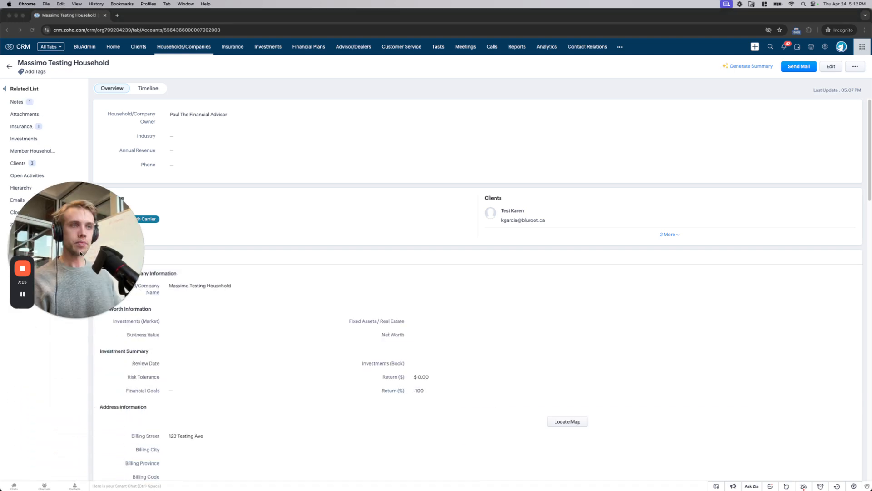
scroll("down", 3)
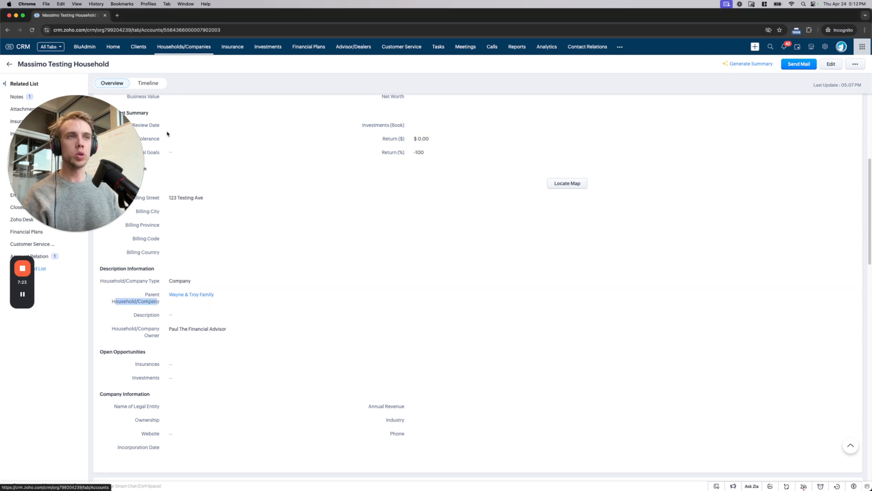
mouse_move(186, 302)
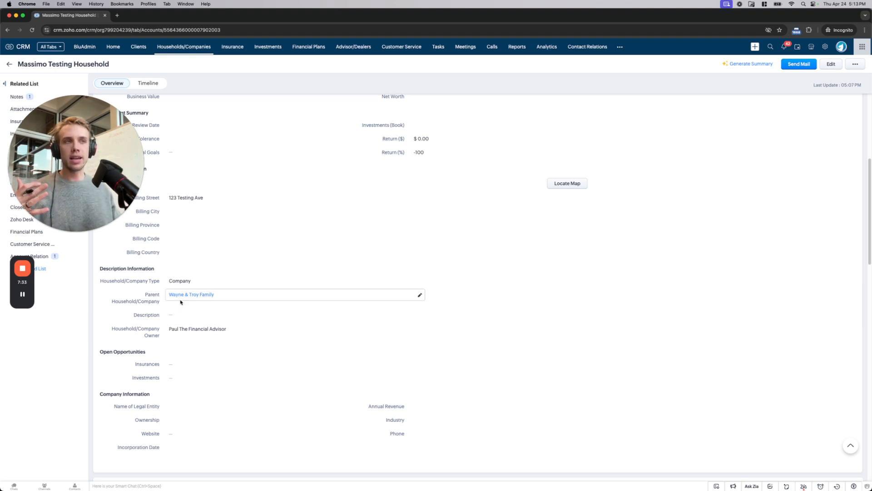
left_click(191, 294)
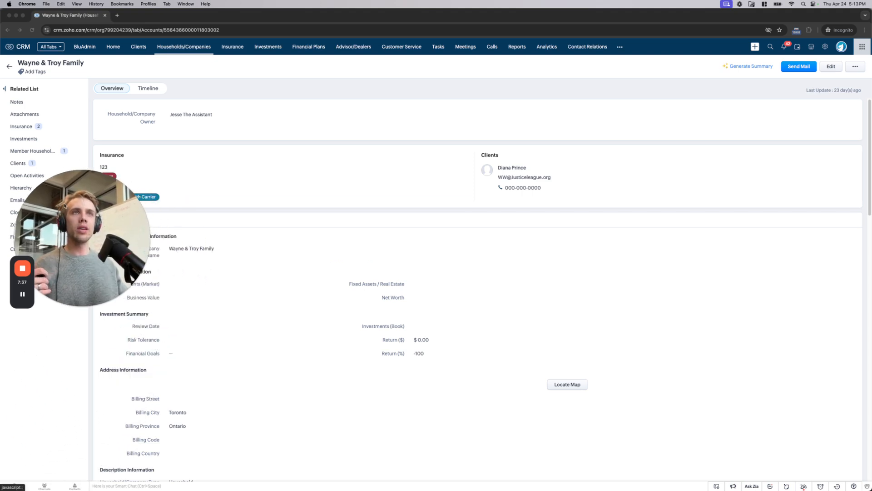
scroll("down", 3)
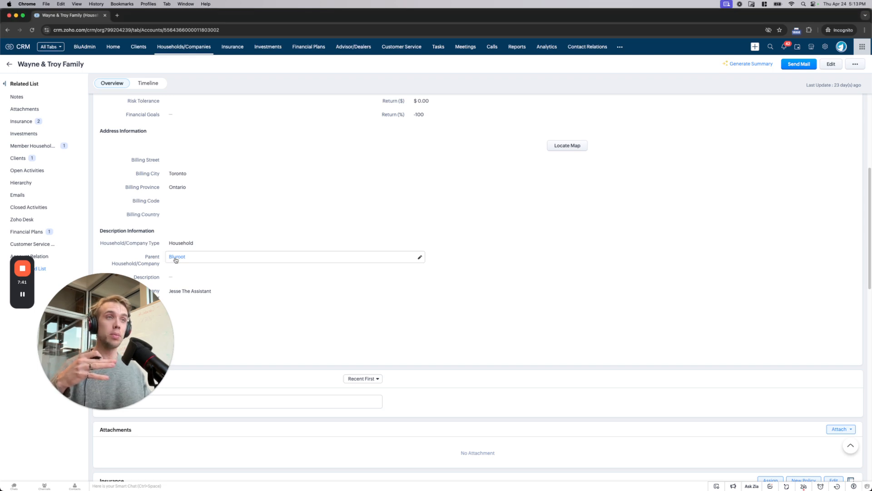
left_click(176, 257)
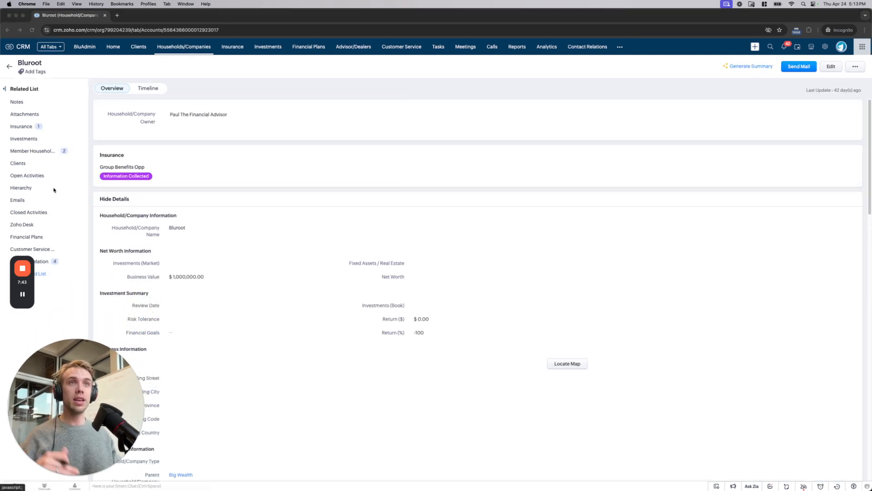
left_click(34, 145)
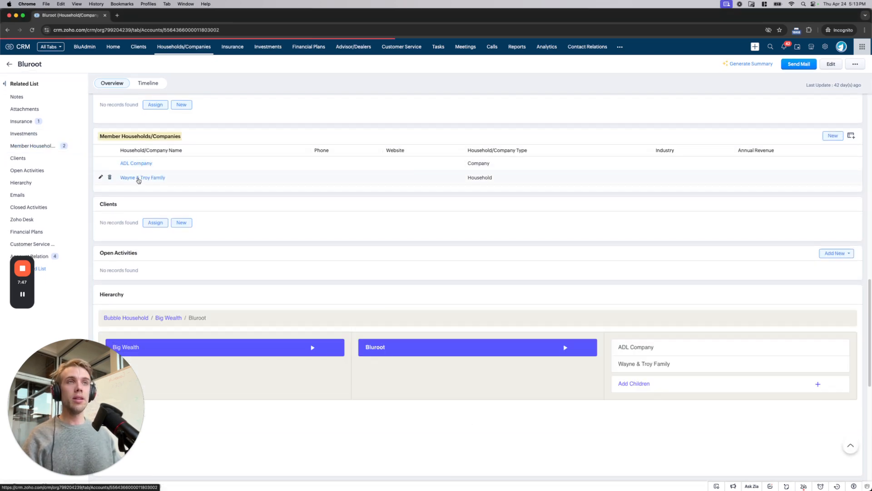
left_click(142, 177)
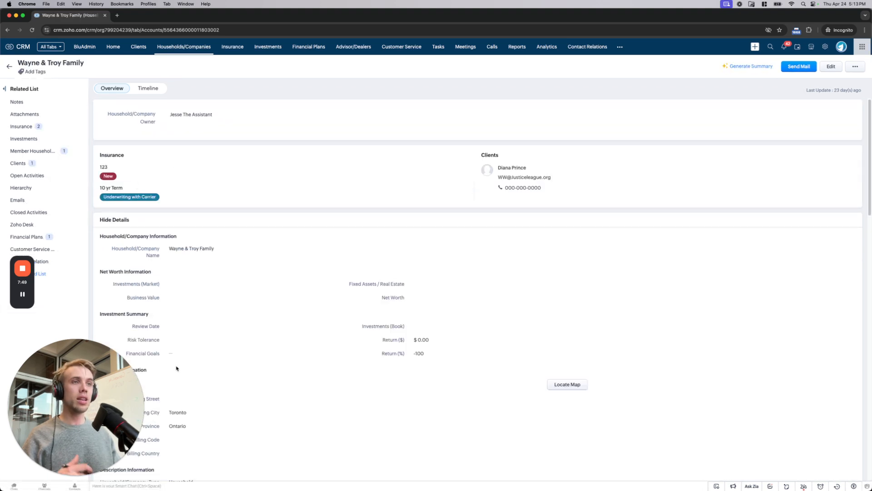
scroll("down", 3)
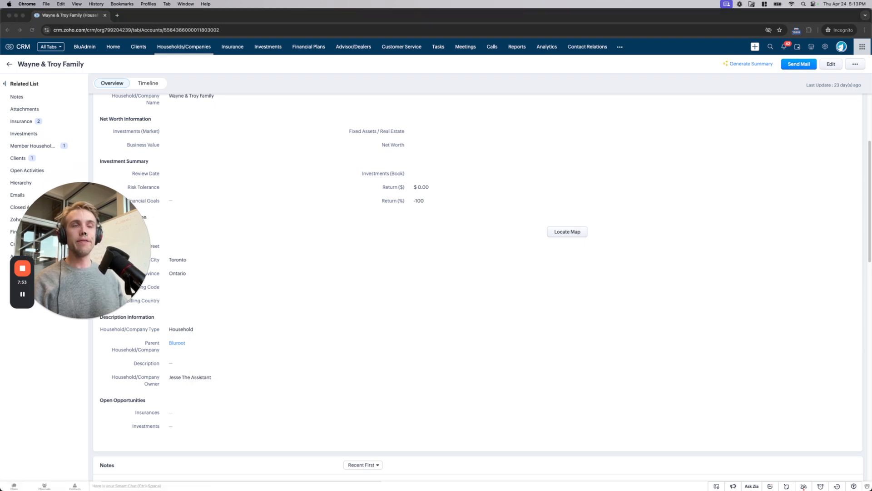
left_click(29, 146)
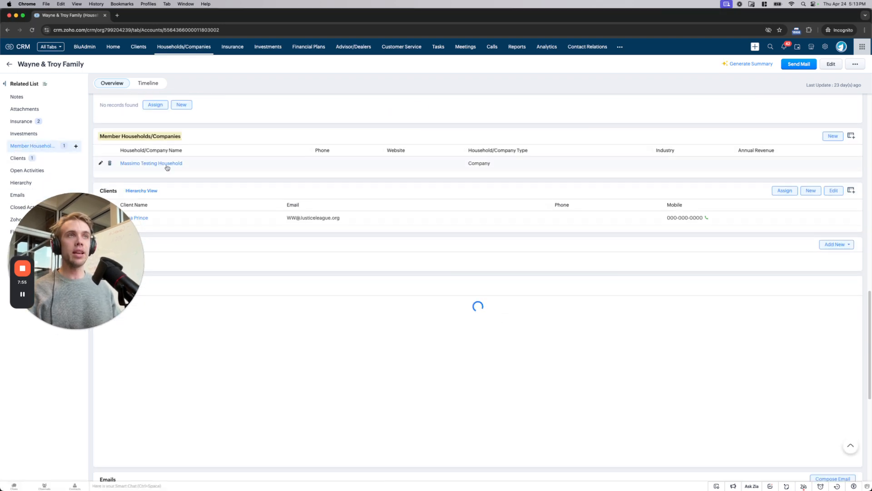
left_click(150, 163)
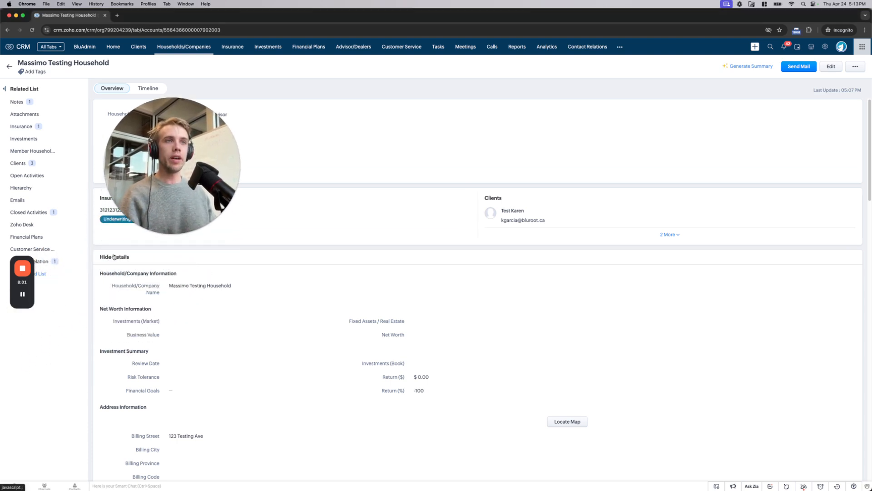
Hide the household's detail fields and scroll down to the Hierarchy widget
left_click(114, 256)
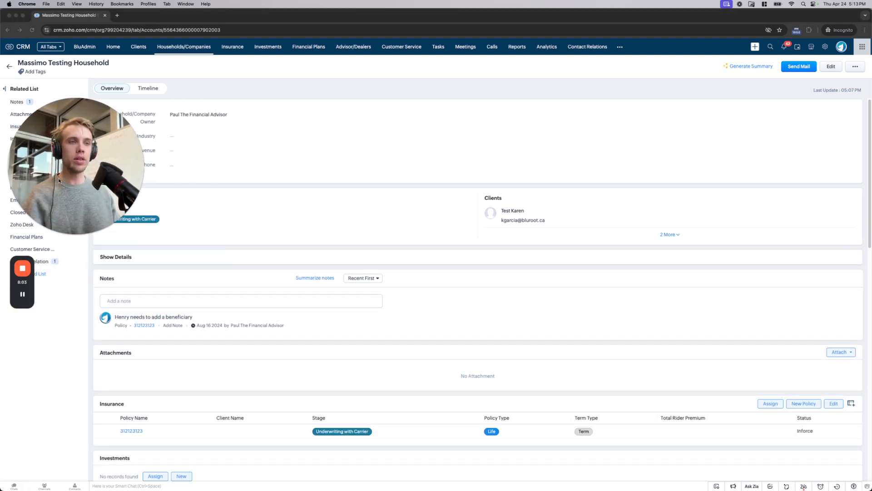
scroll("down", 3)
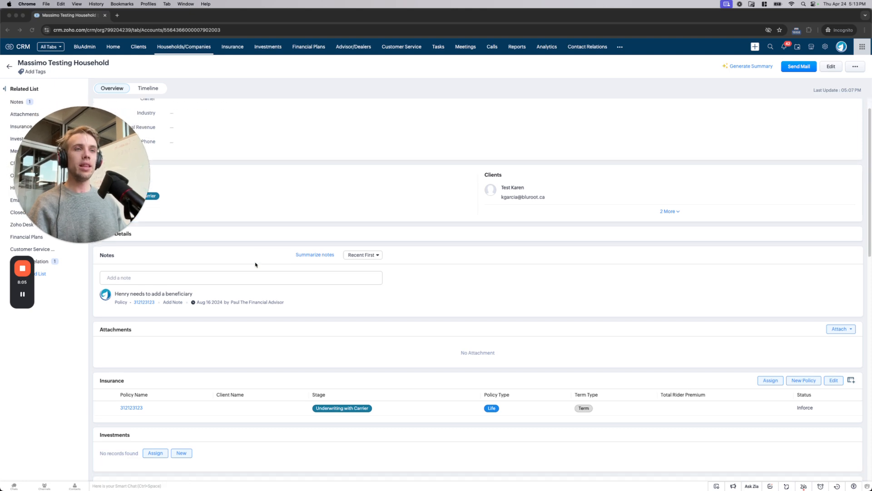
scroll("down", 3)
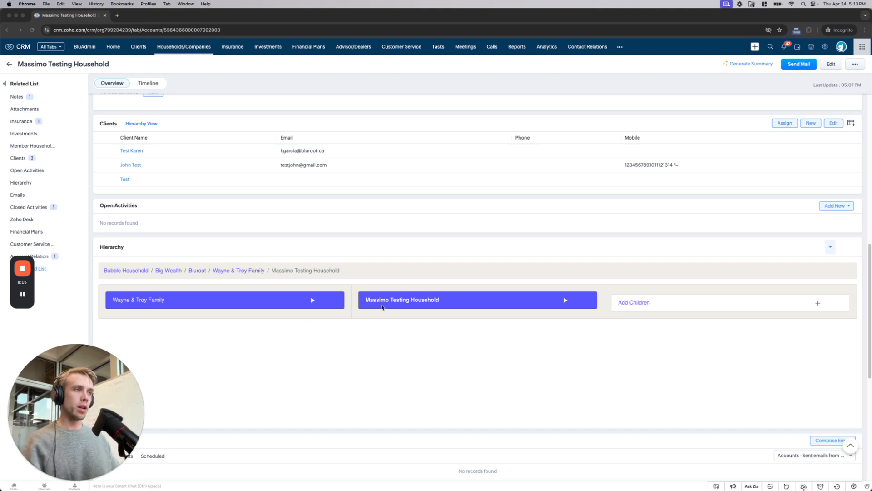
mouse_move(445, 309)
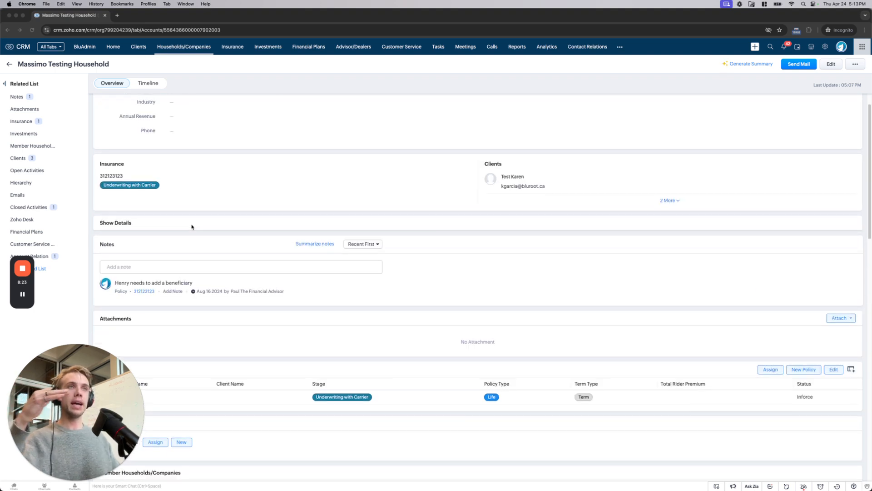
scroll("down", 3)
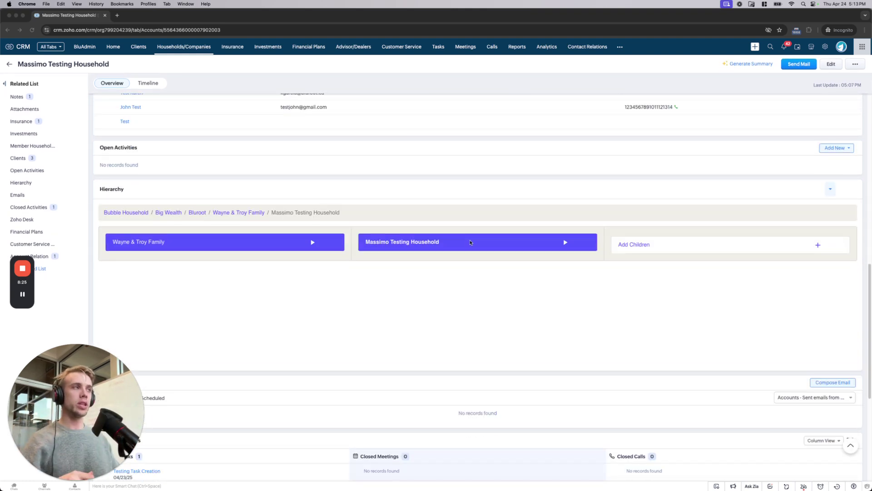
mouse_move(651, 248)
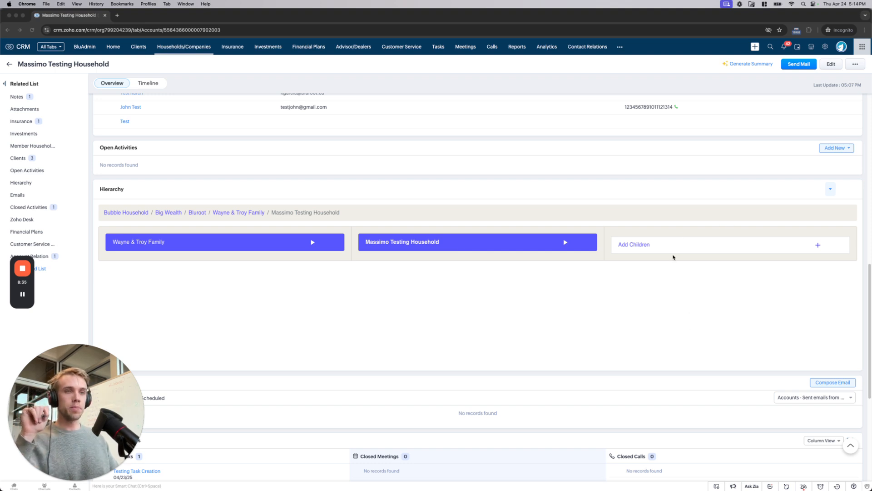
mouse_move(626, 280)
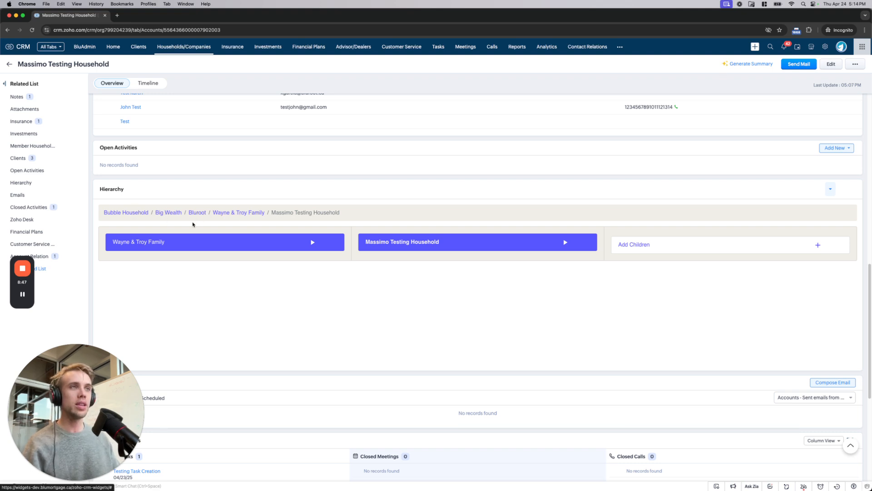
mouse_move(240, 217)
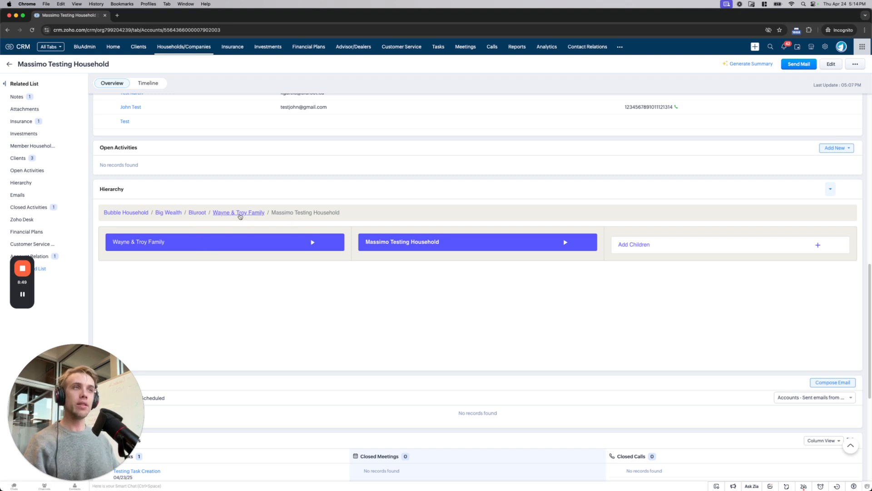
Browse Wayne & Troy Family, Bluroot and ADL Company in the hierarchy, then open Bluroot's record
left_click(238, 212)
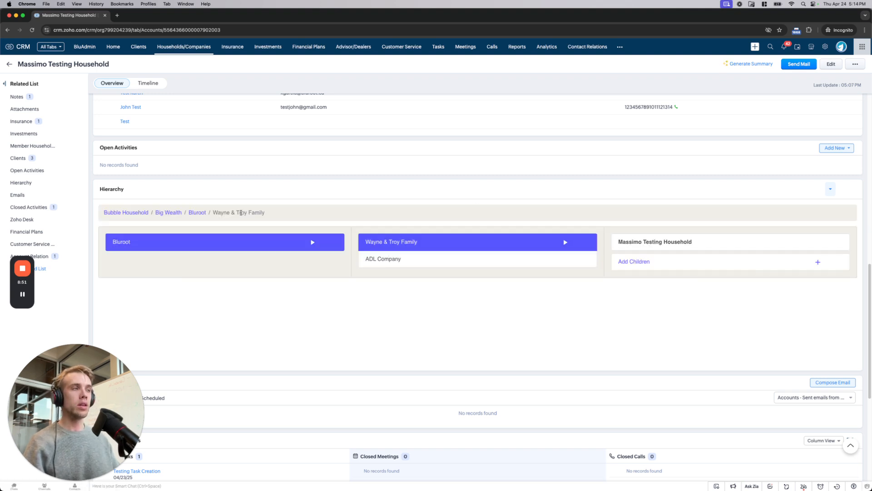
mouse_move(294, 324)
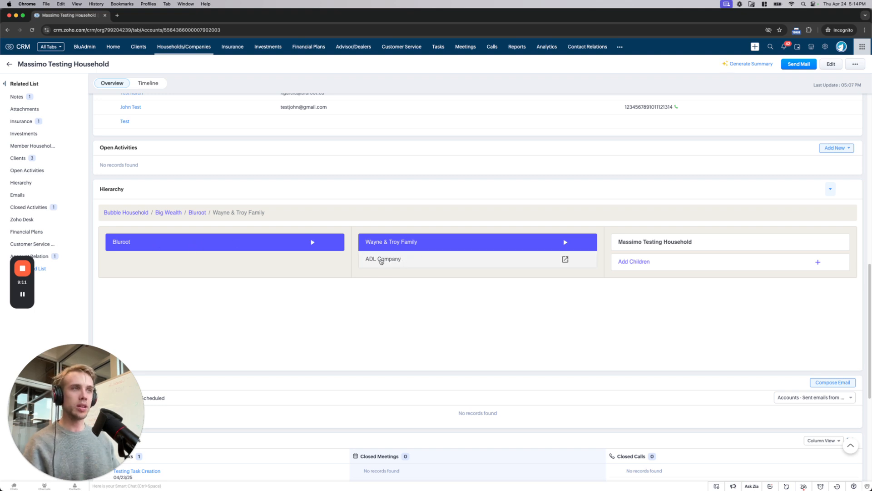
mouse_move(197, 213)
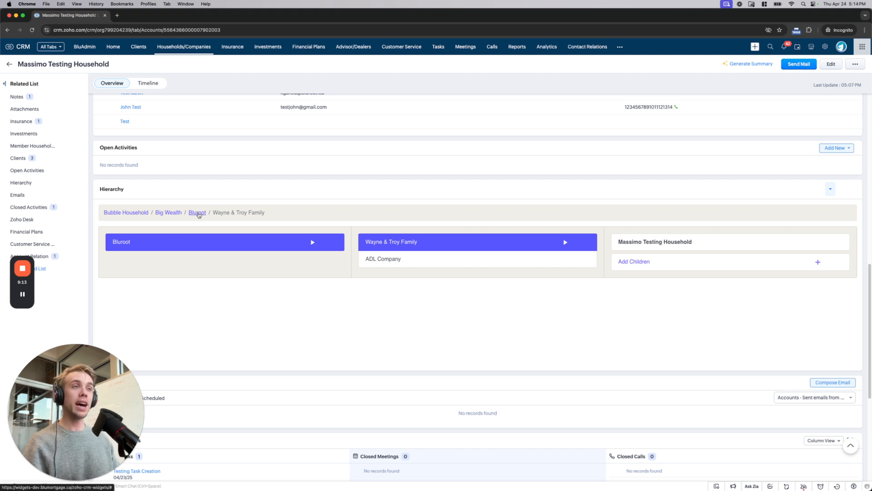
left_click(197, 212)
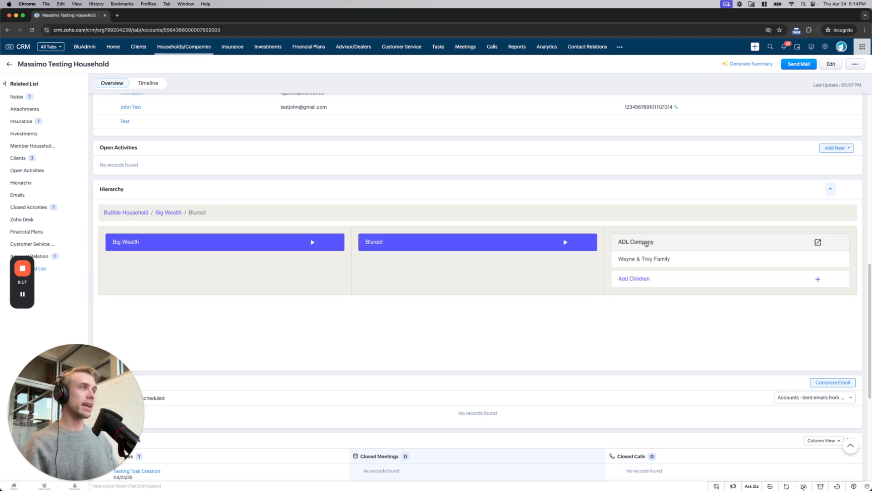
left_click(646, 242)
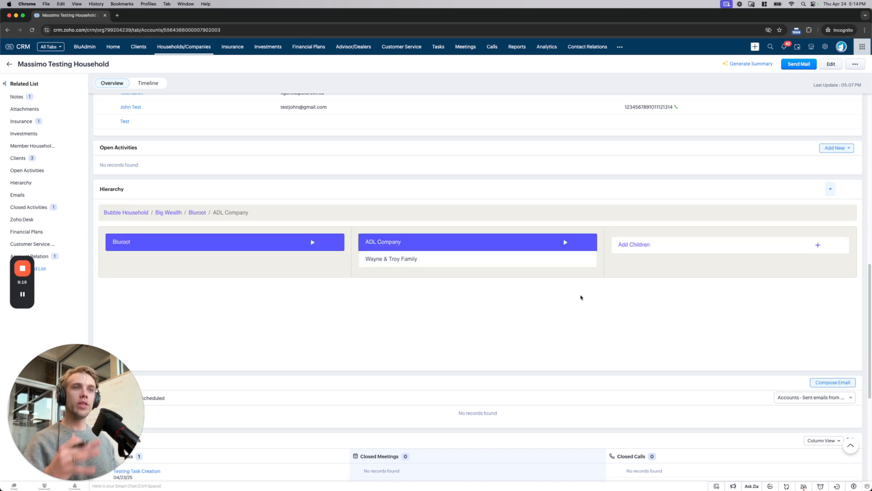
mouse_move(547, 330)
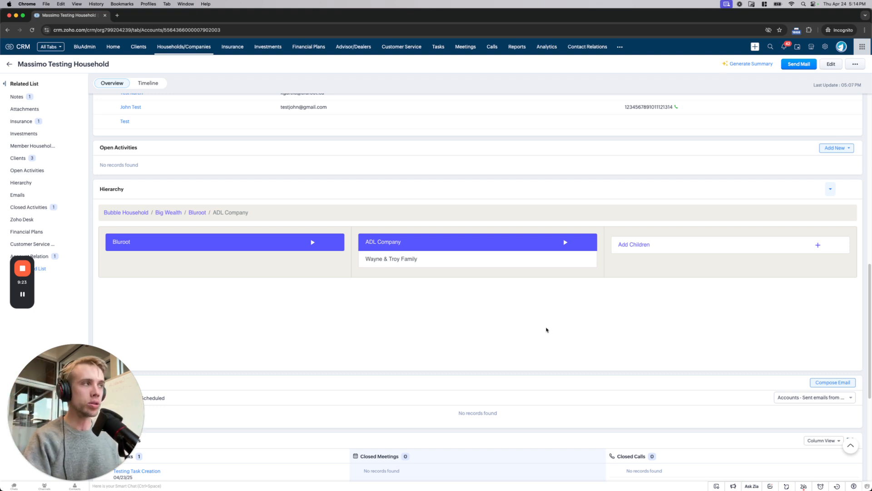
mouse_move(189, 233)
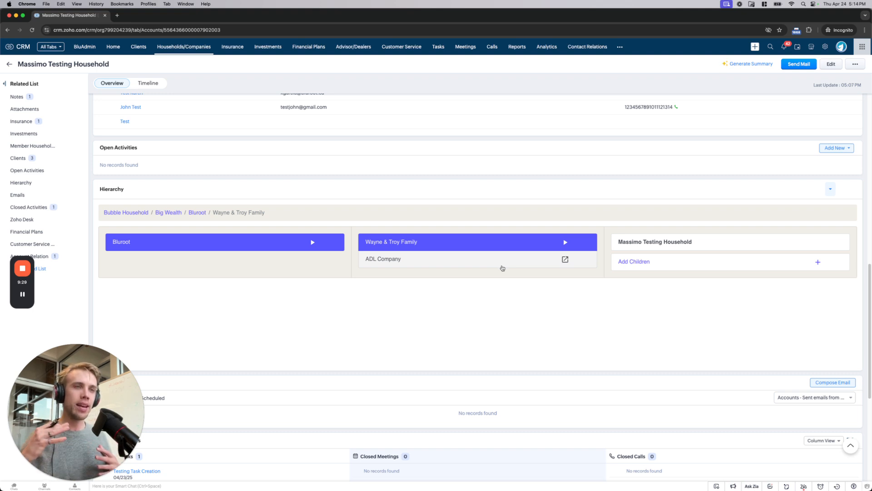
mouse_move(531, 242)
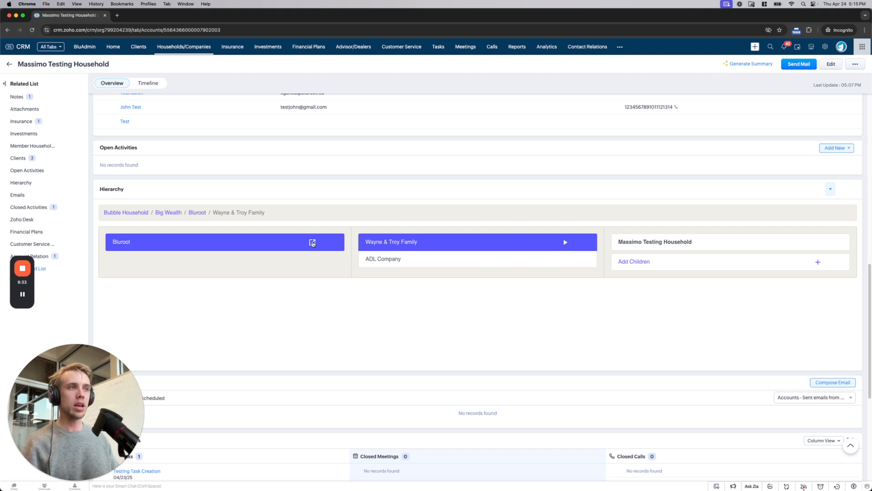
left_click(312, 242)
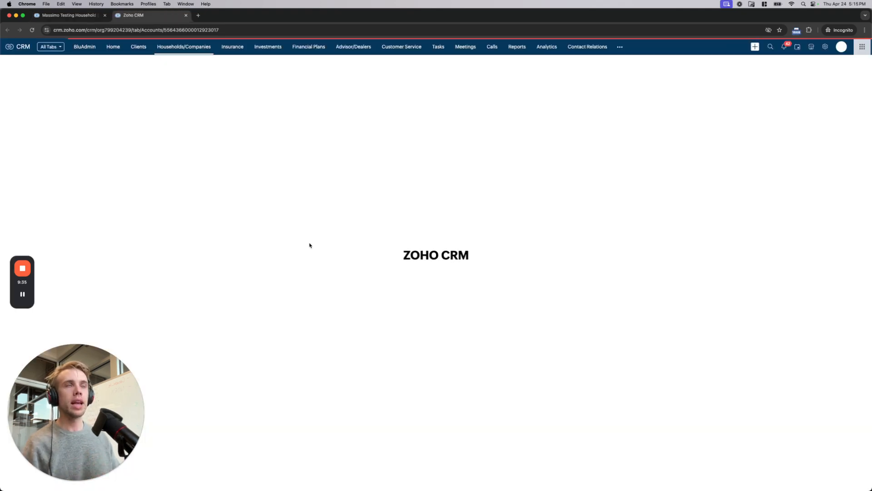